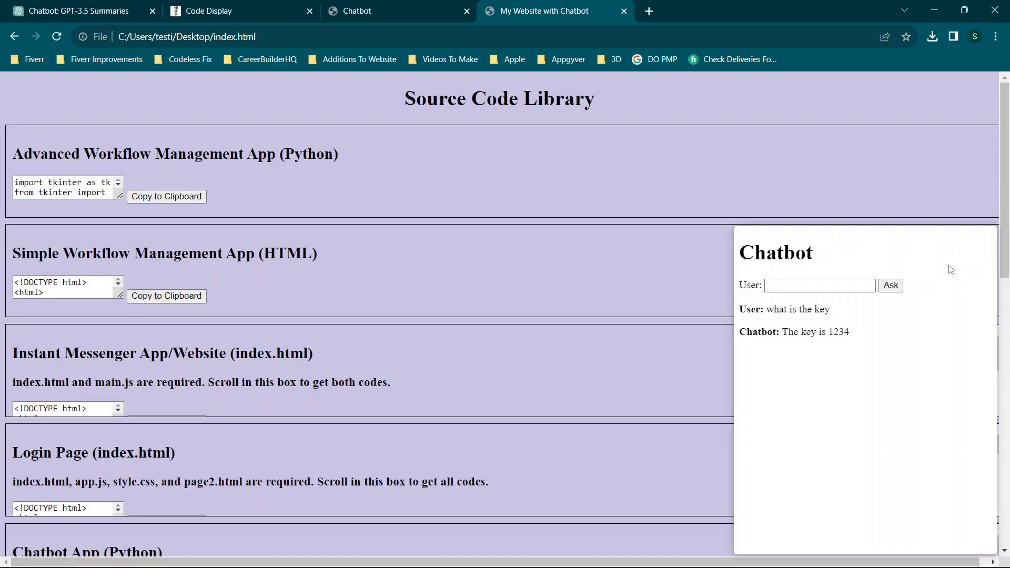
{"action": "mouse_move", "coordinate": [911, 344]}
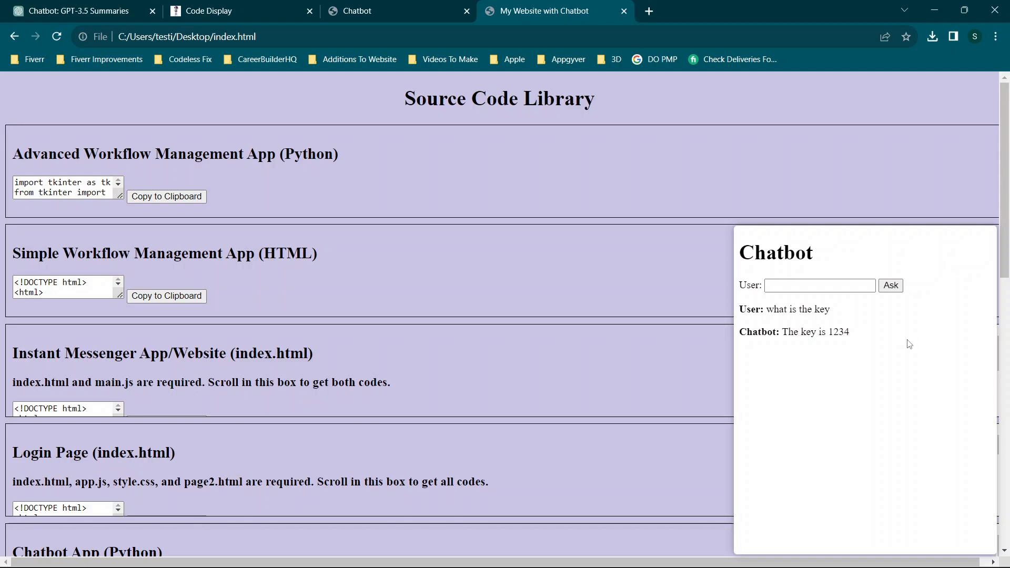
Try the embedded chatbot's question field, then move to the standalone pythonanywhere Chatbot page
{"action": "left_click", "coordinate": [820, 285]}
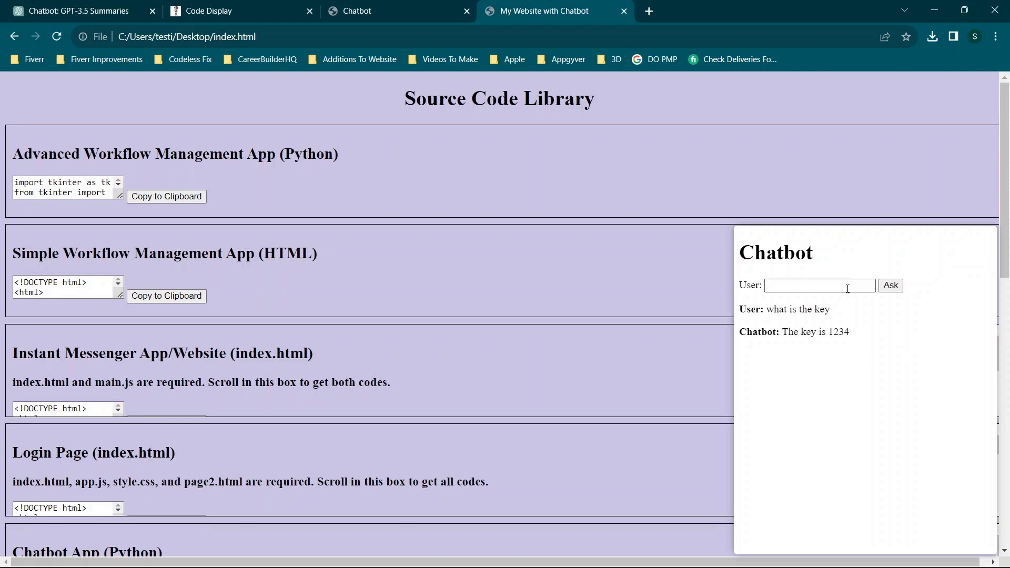
{"action": "mouse_move", "coordinate": [335, 232]}
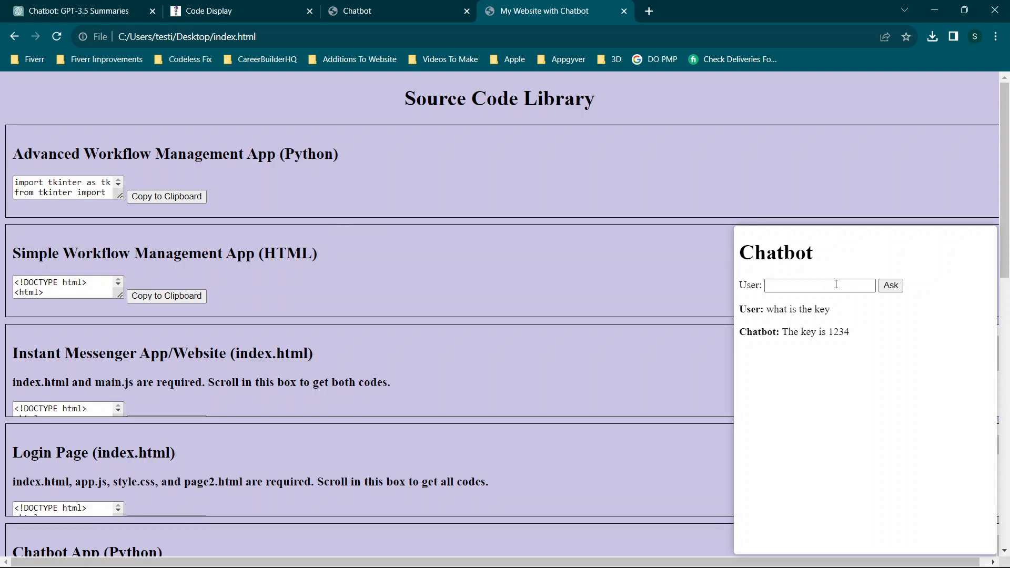
{"action": "left_click", "coordinate": [820, 285]}
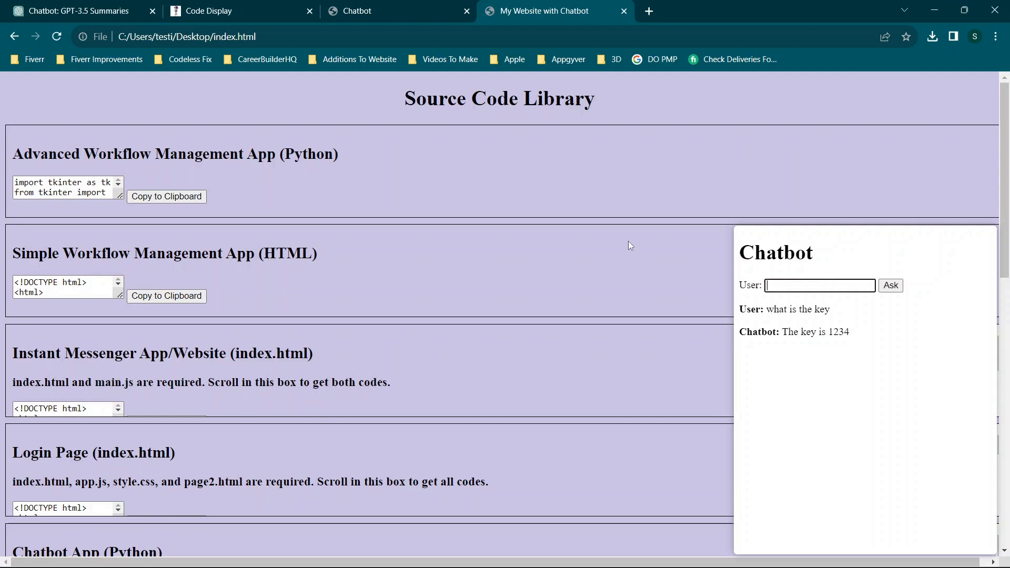
{"action": "mouse_move", "coordinate": [683, 241]}
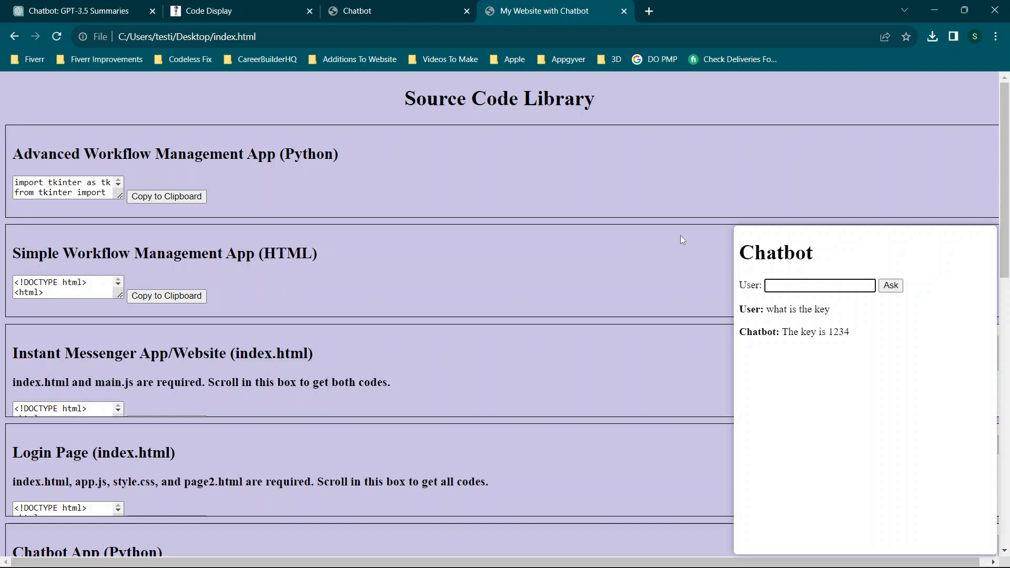
{"action": "mouse_move", "coordinate": [842, 322]}
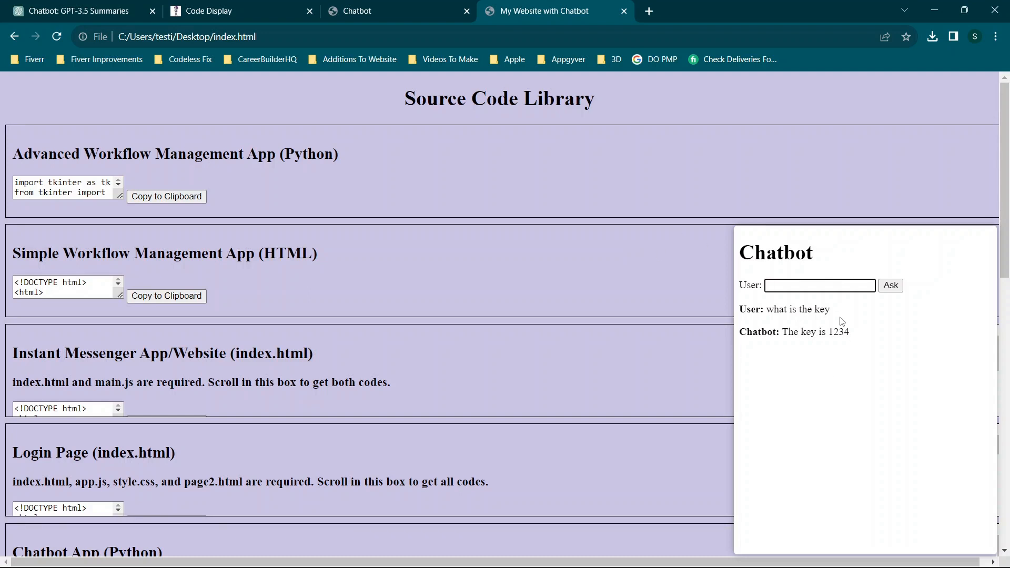
{"action": "left_click", "coordinate": [819, 286]}
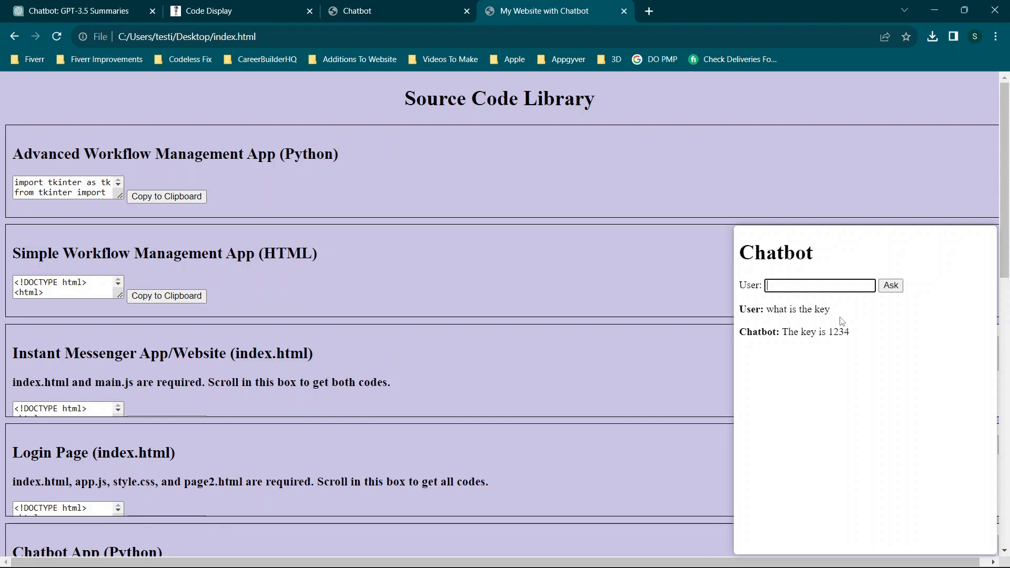
{"action": "mouse_move", "coordinate": [771, 311]}
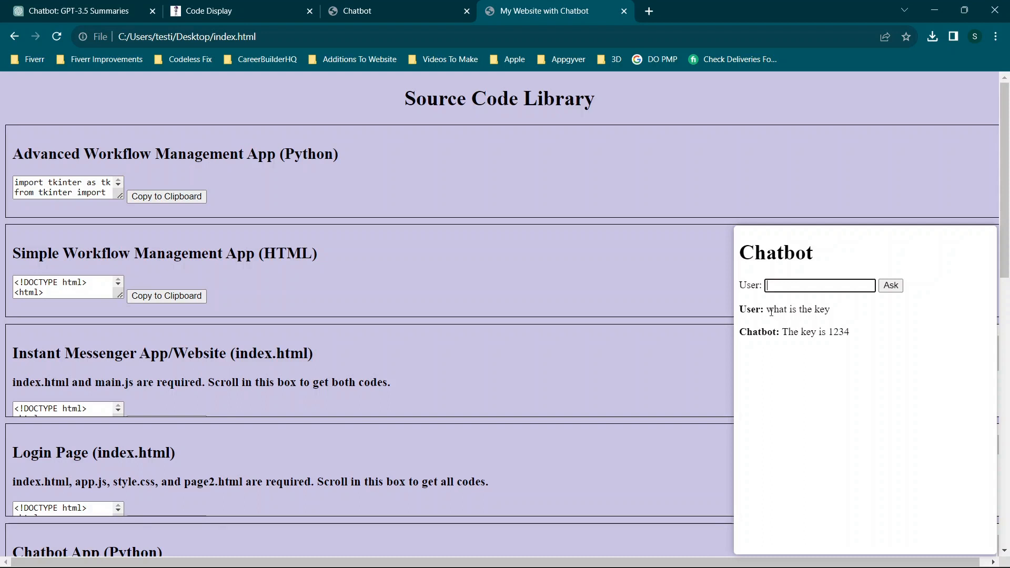
{"action": "left_click_drag", "start_coordinate": [787, 332], "coordinate": [850, 332]}
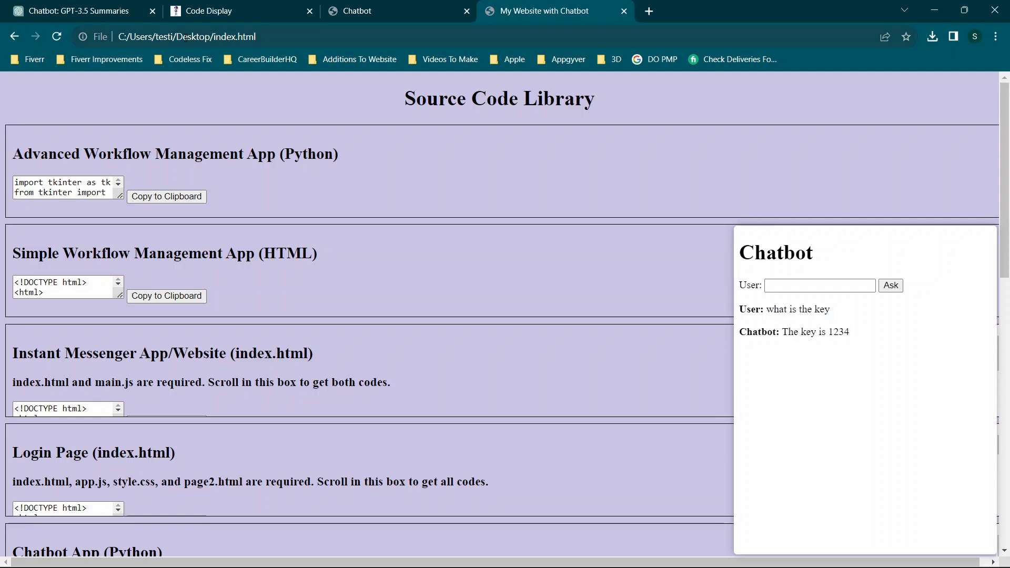
{"action": "left_click", "coordinate": [356, 11]}
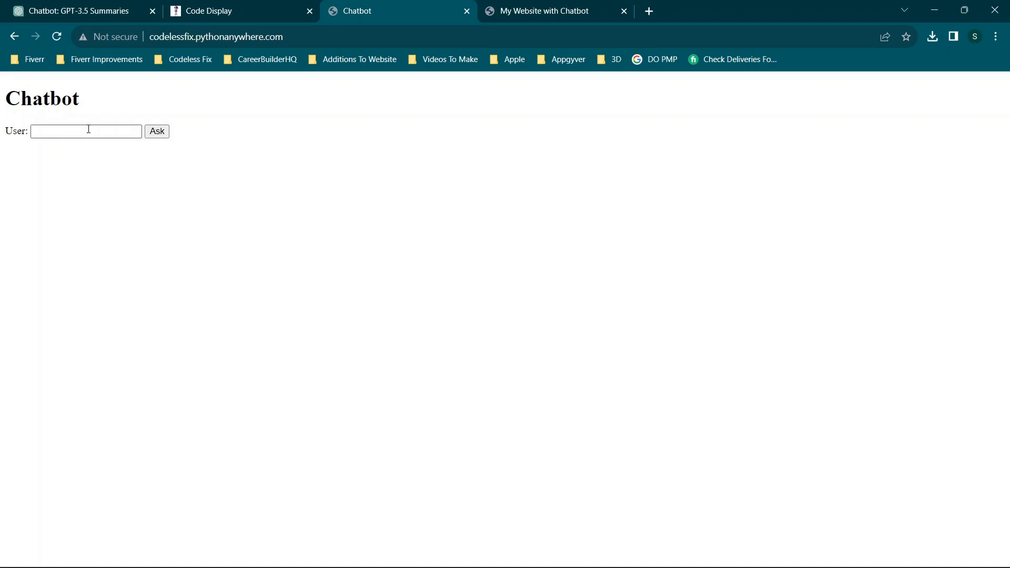
Compare the local embedded-chatbot page with the live codelessfix.app codes page, then return to it
{"action": "left_click", "coordinate": [545, 11]}
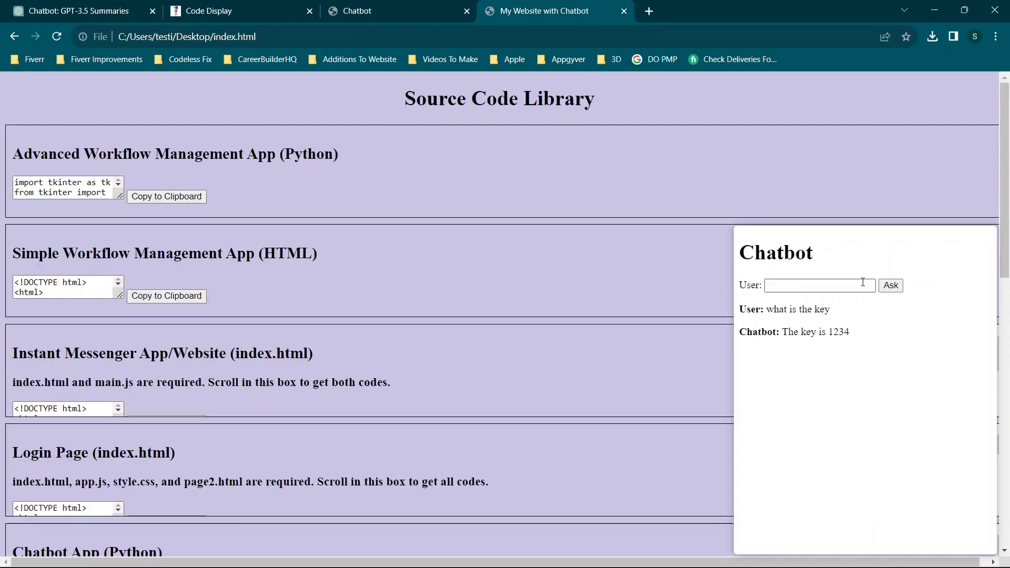
{"action": "left_click", "coordinate": [891, 285]}
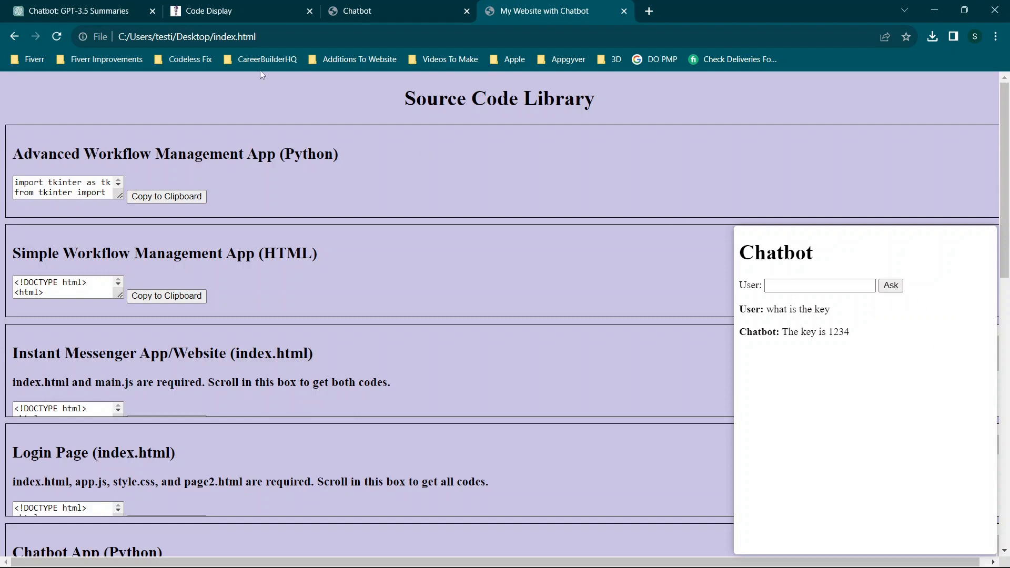
{"action": "left_click", "coordinate": [213, 11]}
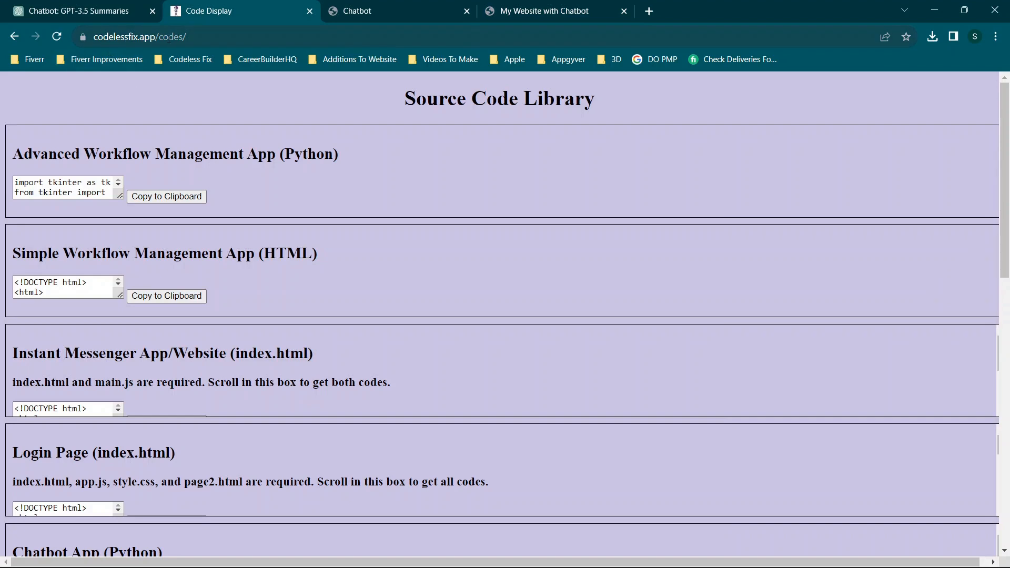
{"action": "scroll", "scroll_direction": "down", "scroll_amount": 3}
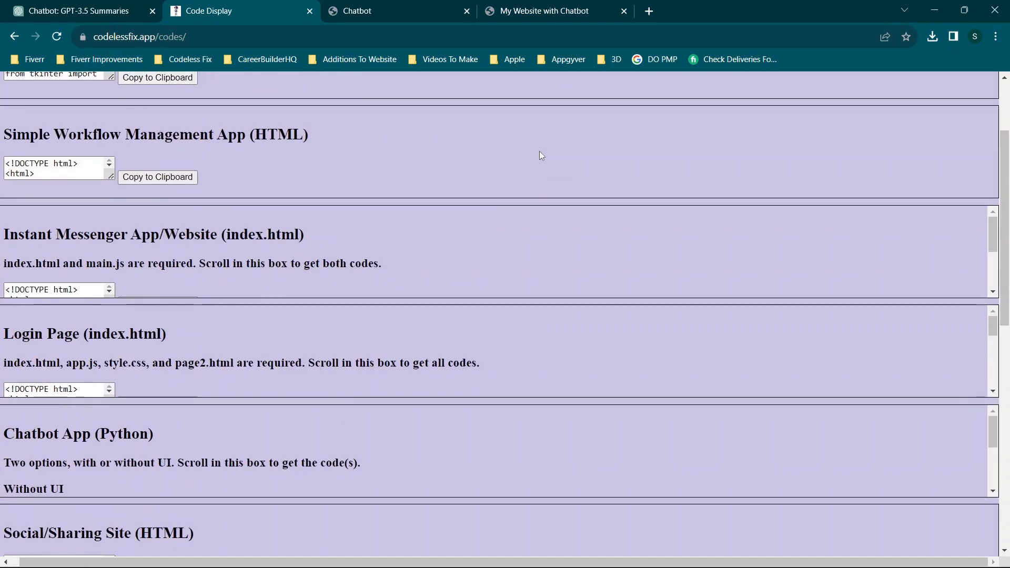
{"action": "scroll", "scroll_direction": "down", "scroll_amount": 3}
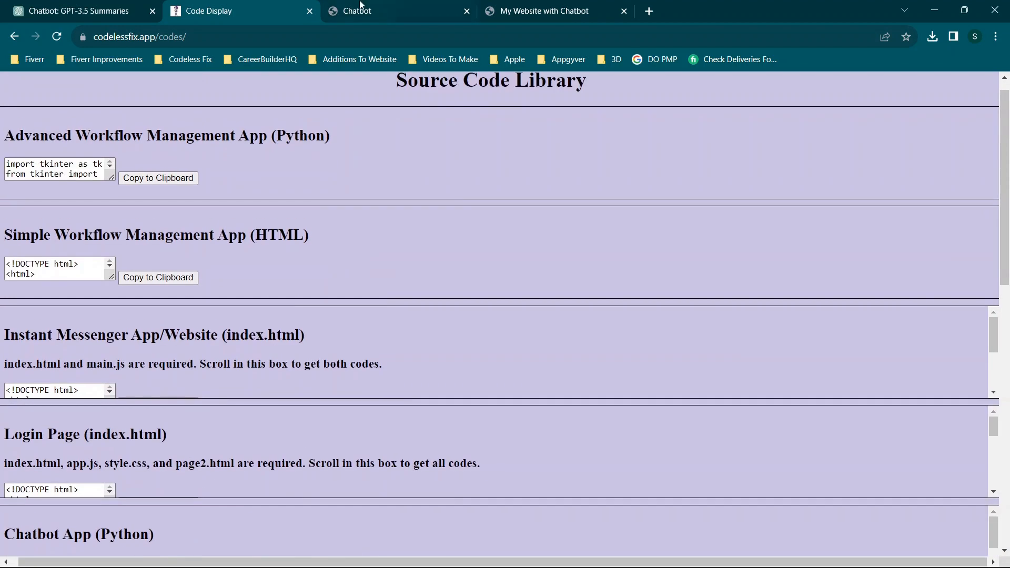
{"action": "left_click", "coordinate": [357, 11]}
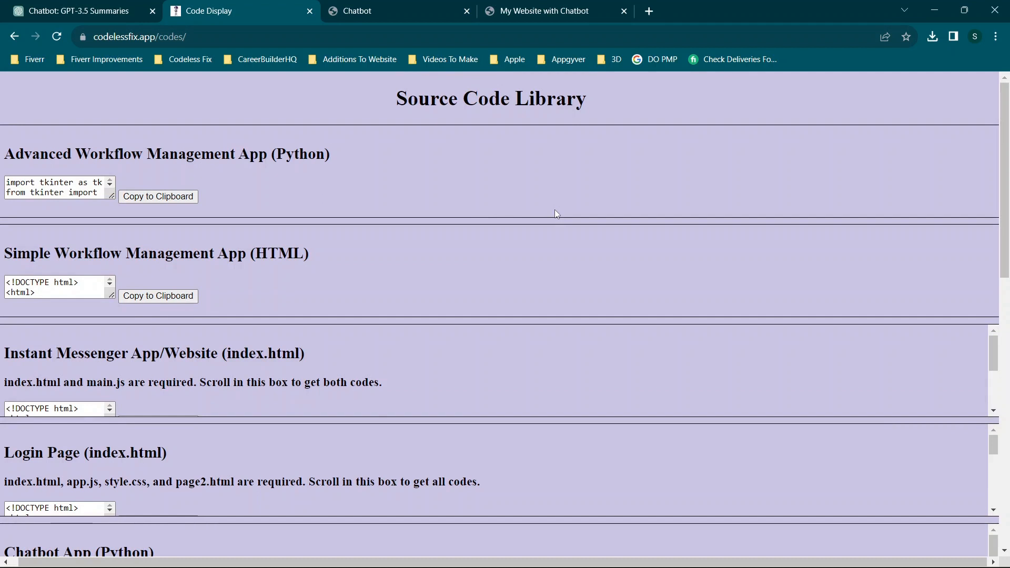
{"action": "mouse_move", "coordinate": [307, 139]}
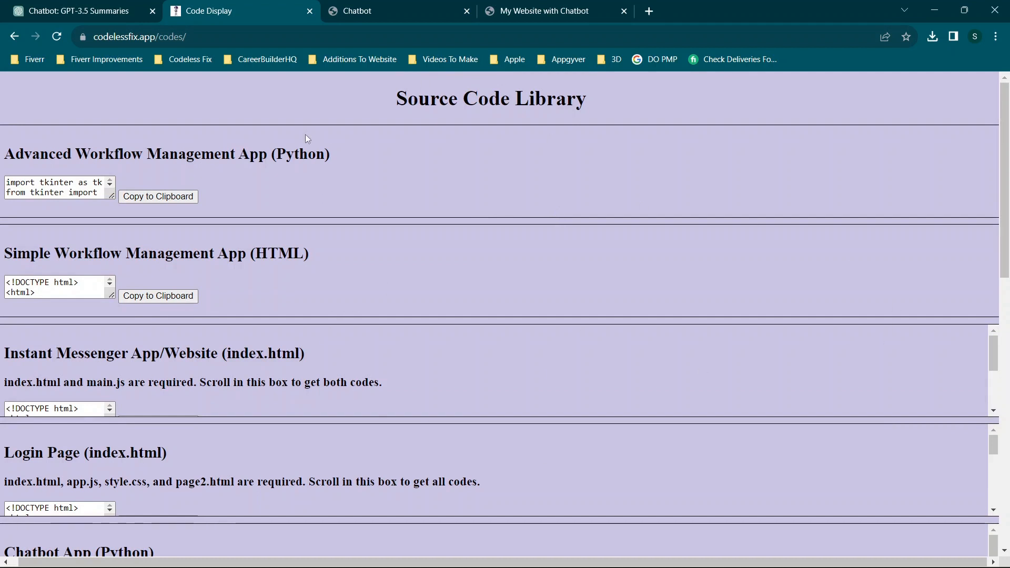
{"action": "mouse_move", "coordinate": [918, 384]}
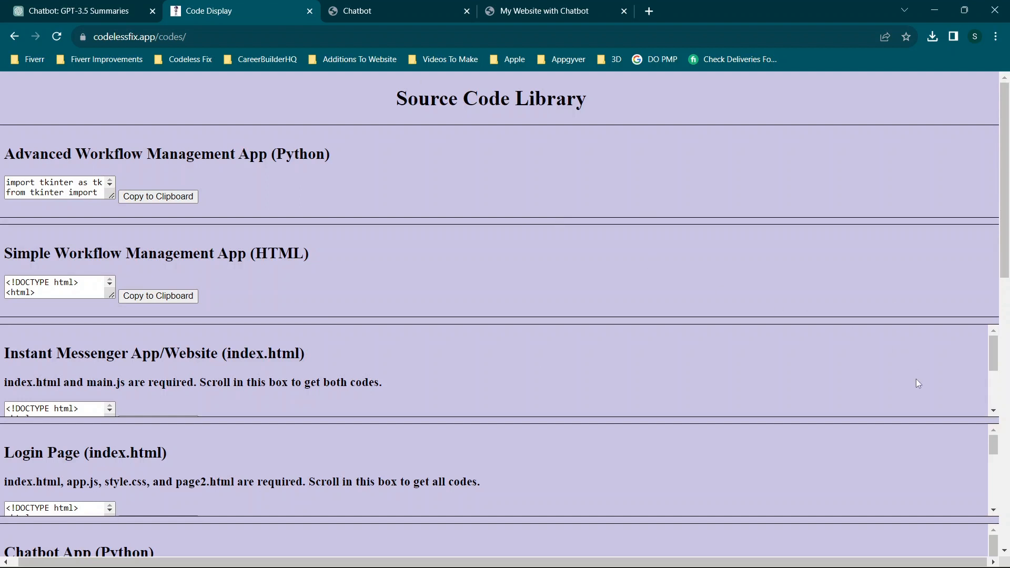
{"action": "left_click", "coordinate": [552, 12]}
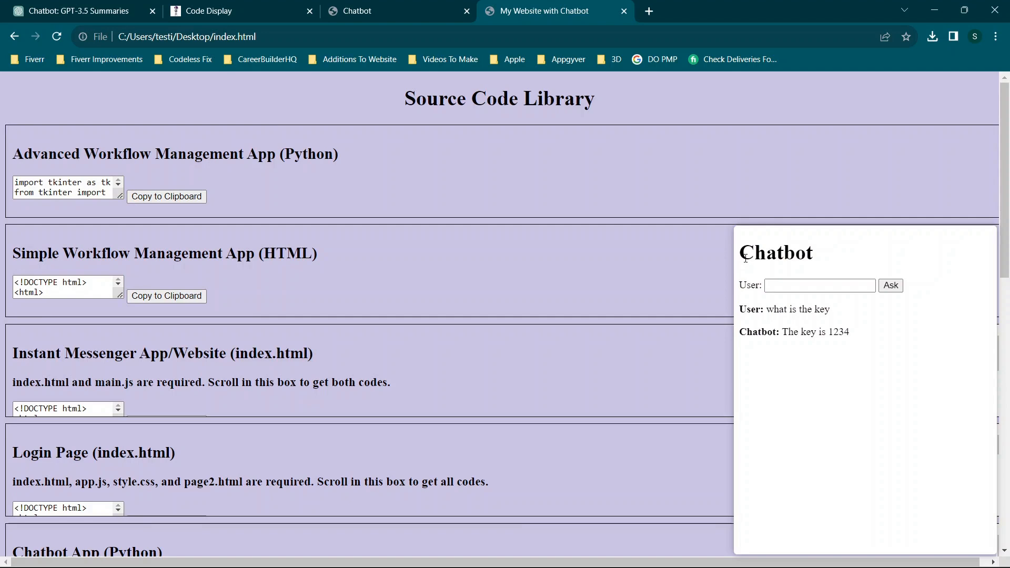
Find ChatGPT's latest index.html answer with website and chatbot iframes and copy its code
{"action": "scroll", "scroll_direction": "down", "scroll_amount": 3}
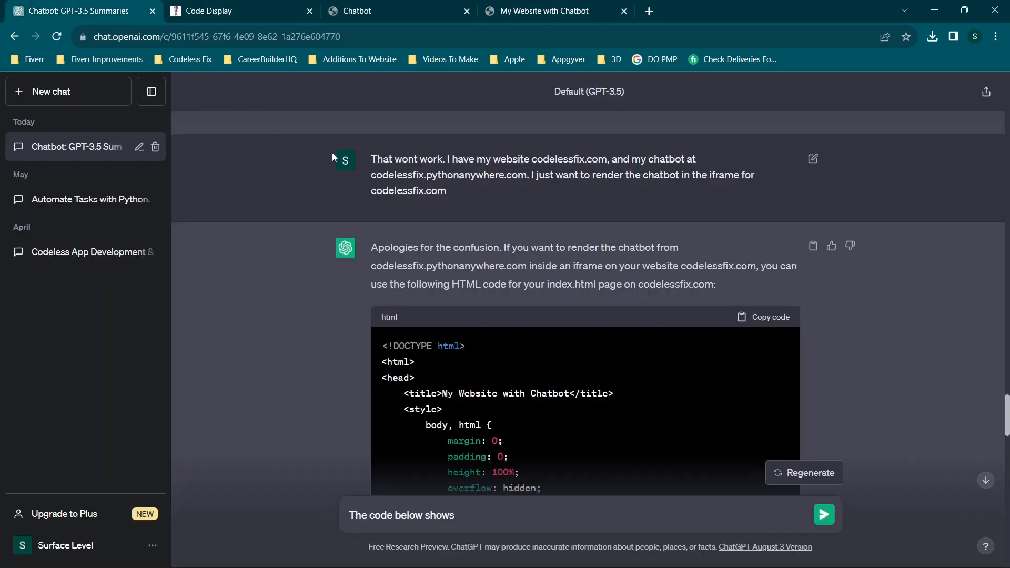
{"action": "scroll", "scroll_direction": "down", "scroll_amount": 3}
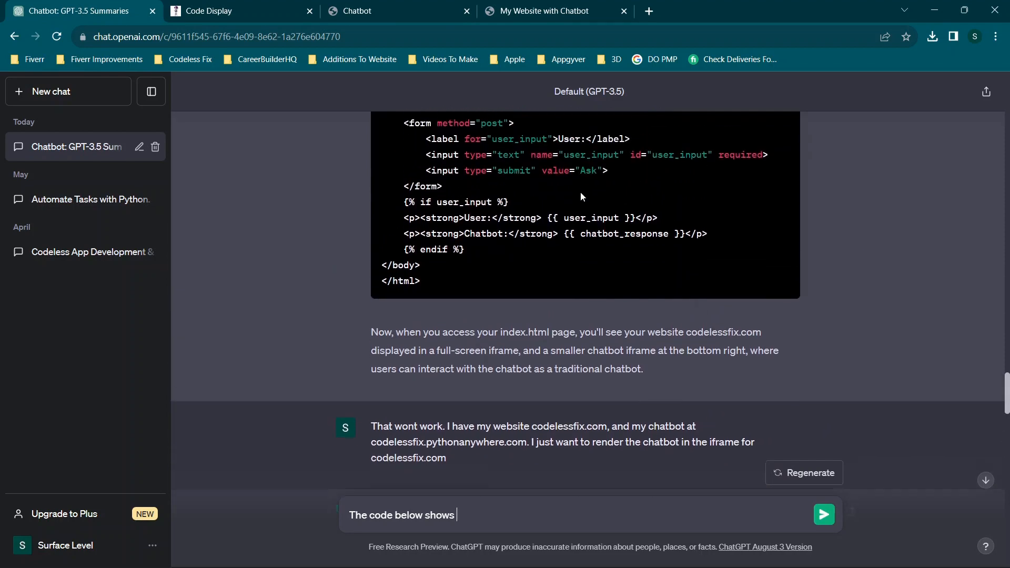
{"action": "scroll", "scroll_direction": "up", "scroll_amount": 3}
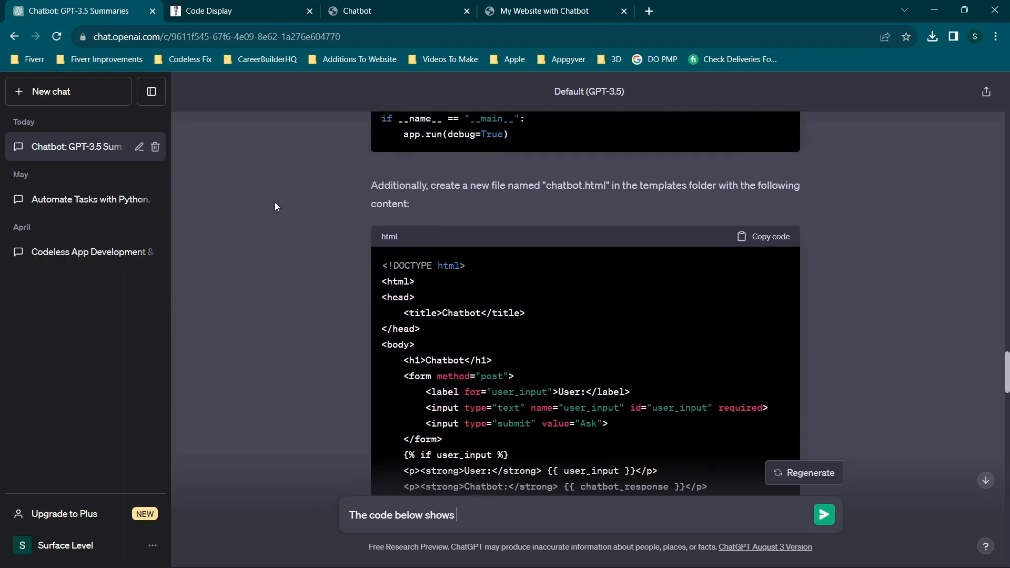
{"action": "scroll", "scroll_direction": "down", "scroll_amount": 3}
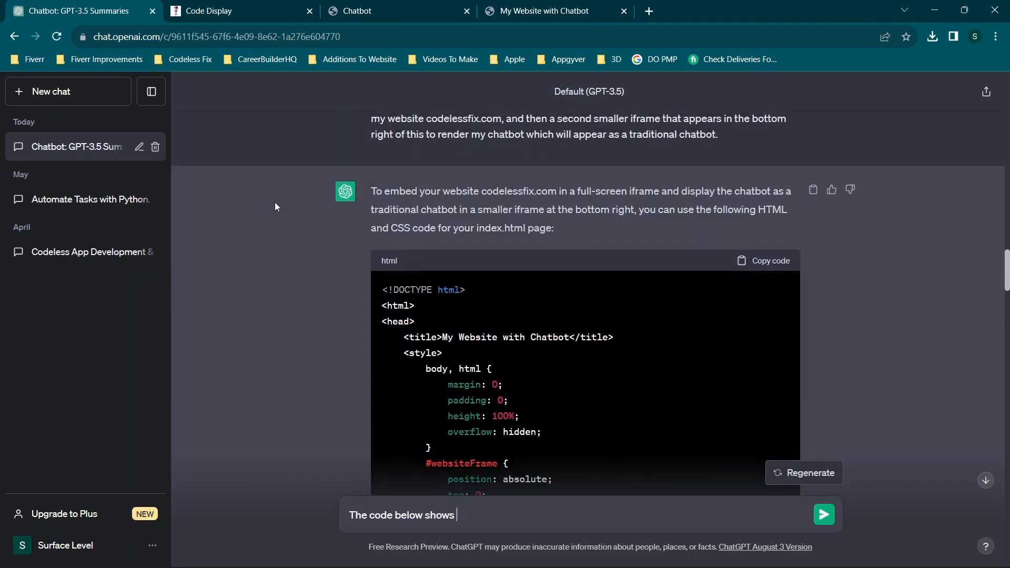
{"action": "mouse_move", "coordinate": [488, 232]}
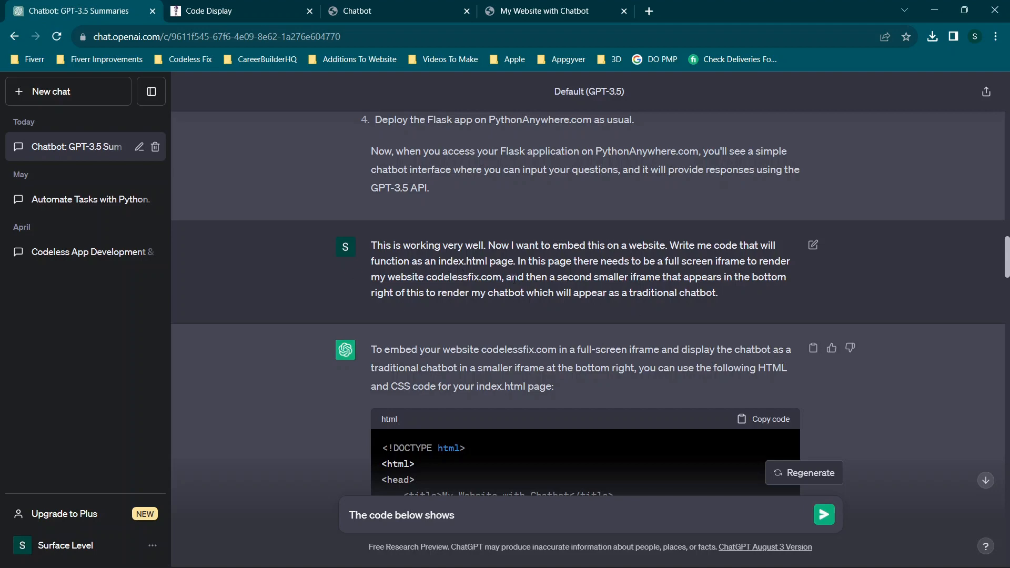
{"action": "scroll", "scroll_direction": "down", "scroll_amount": 3}
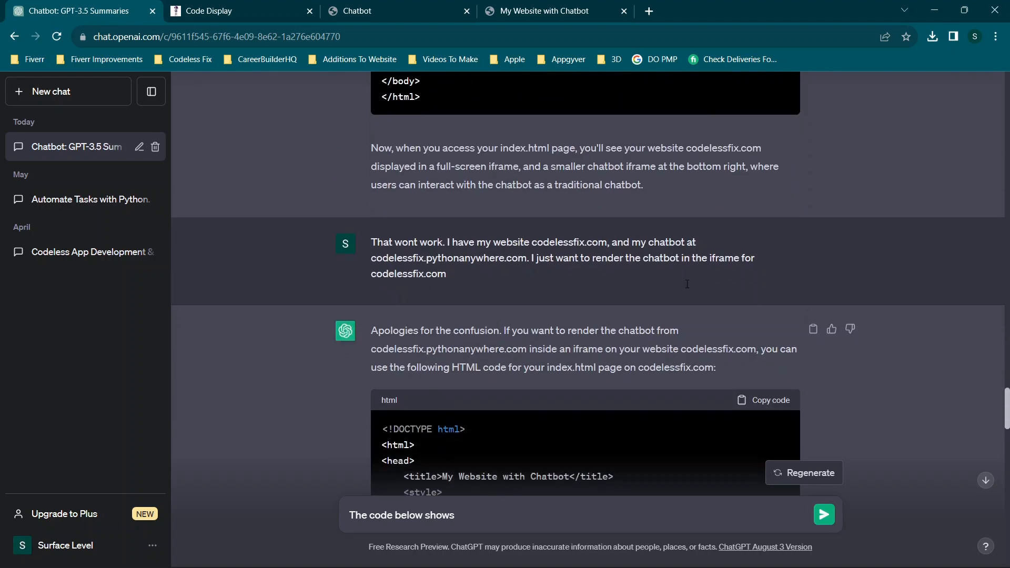
{"action": "scroll", "scroll_direction": "down", "scroll_amount": 3}
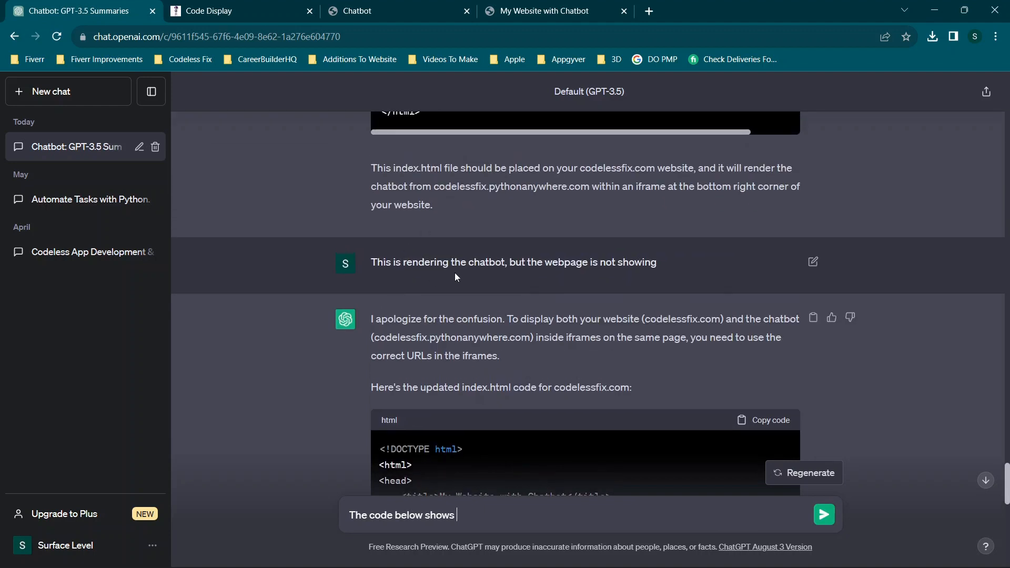
{"action": "mouse_move", "coordinate": [555, 278]}
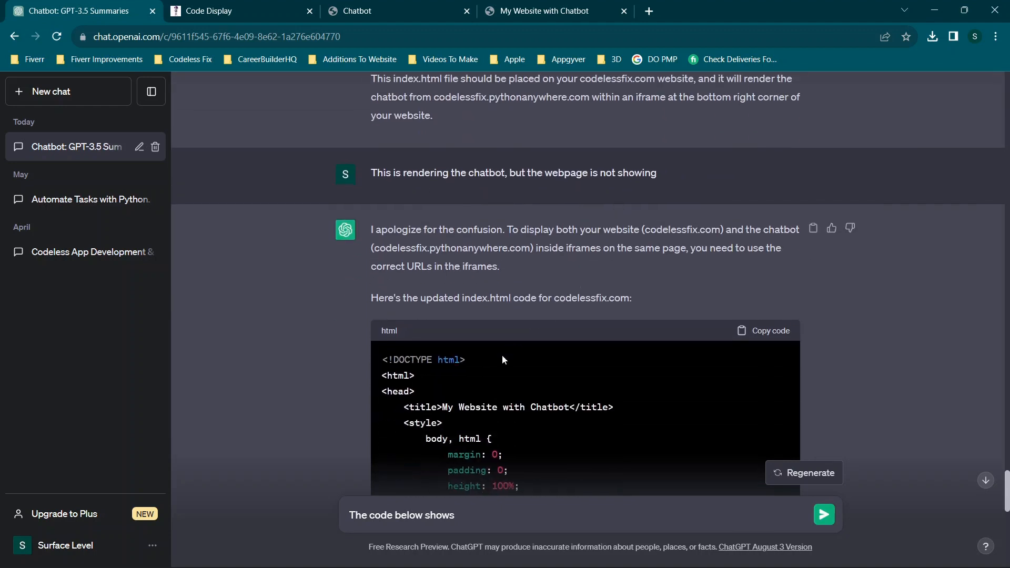
{"action": "scroll", "scroll_direction": "down", "scroll_amount": 3}
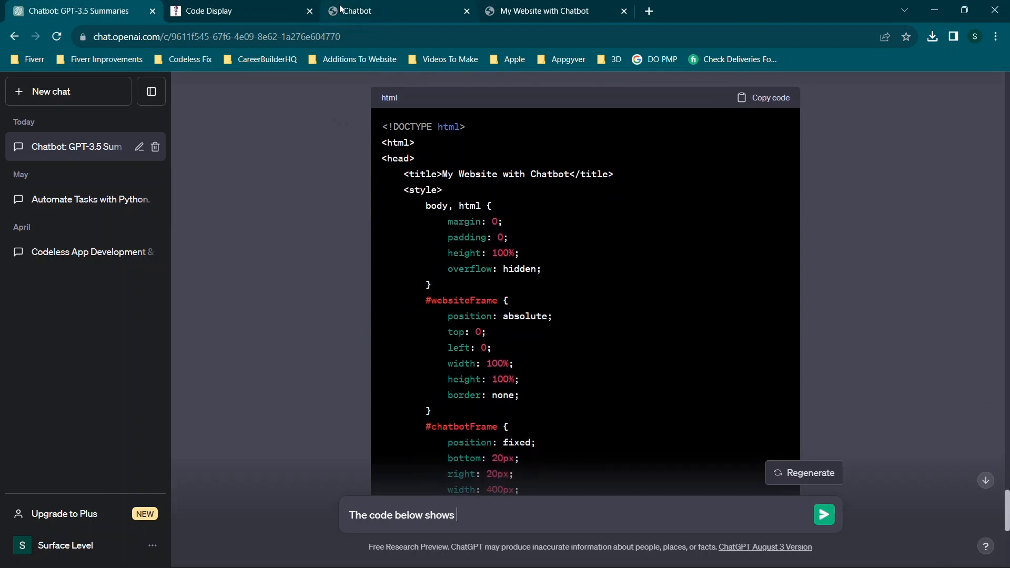
{"action": "left_click", "coordinate": [213, 11]}
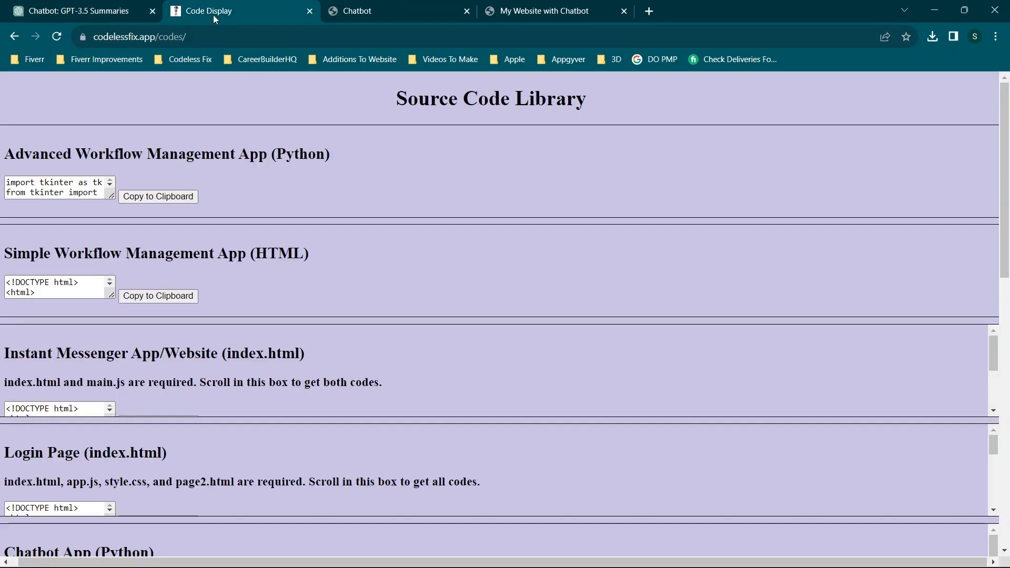
{"action": "left_click", "coordinate": [74, 11]}
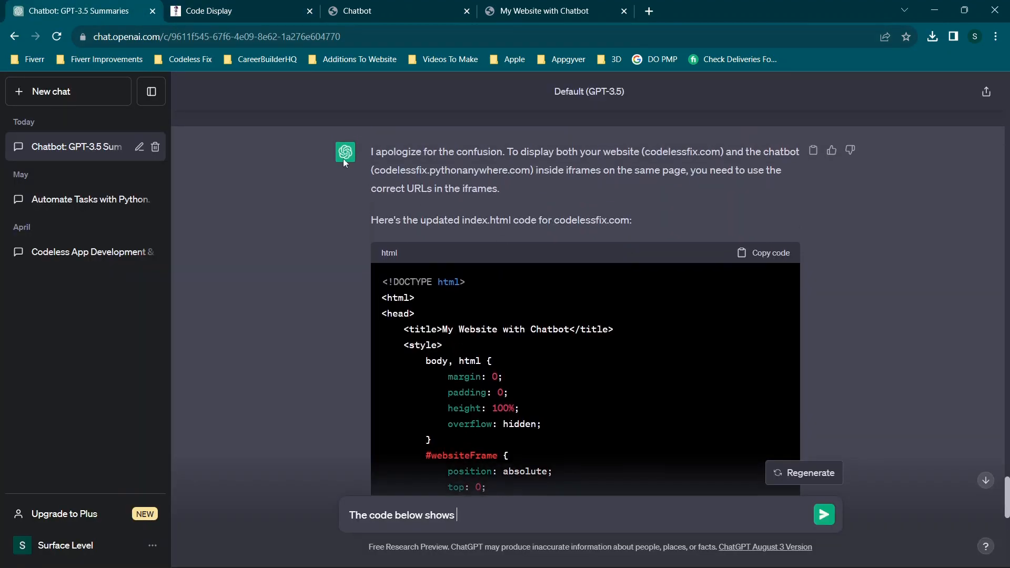
{"action": "scroll", "scroll_direction": "down", "scroll_amount": 3}
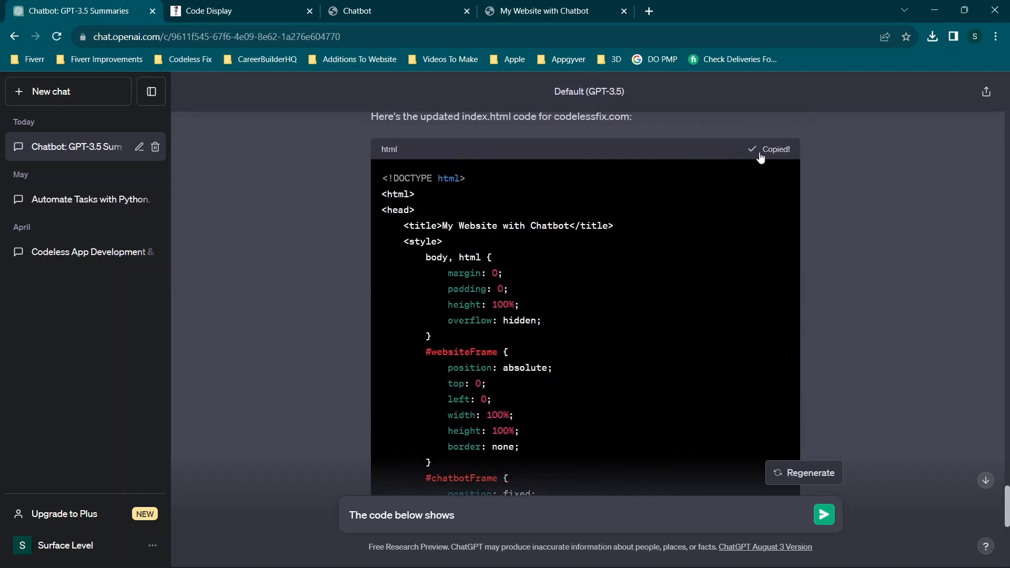
Paste the website-plus-chatbot iframe code into index.html in Notepad++ and review it
{"action": "left_click", "coordinate": [597, 552]}
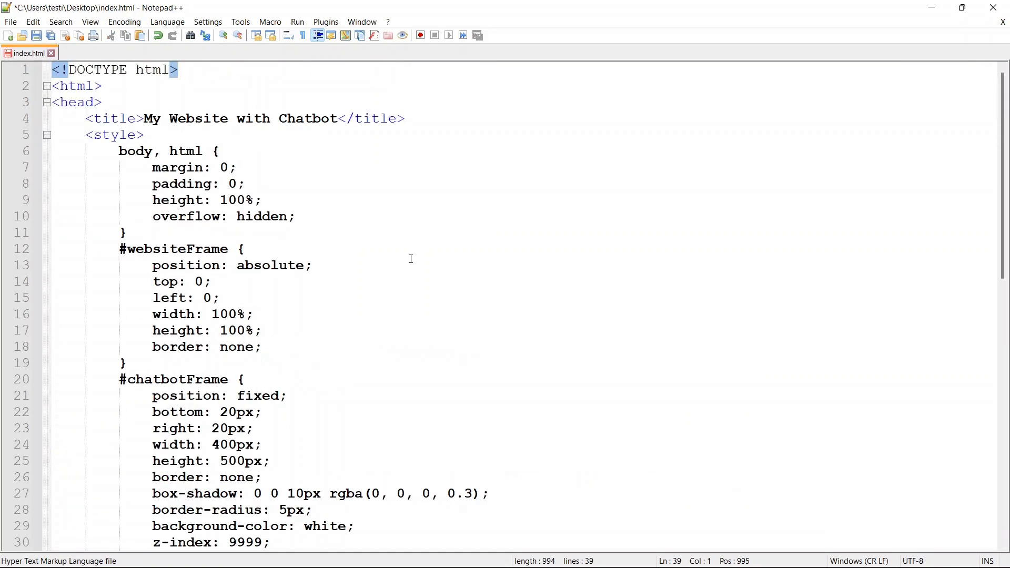
{"action": "scroll", "scroll_direction": "down", "scroll_amount": 3}
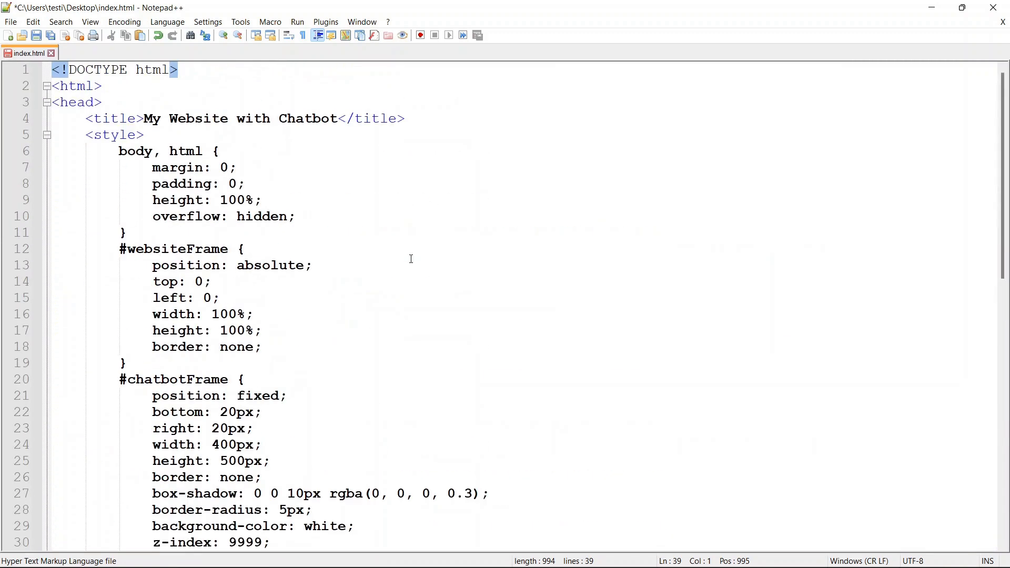
{"action": "mouse_move", "coordinate": [330, 245]}
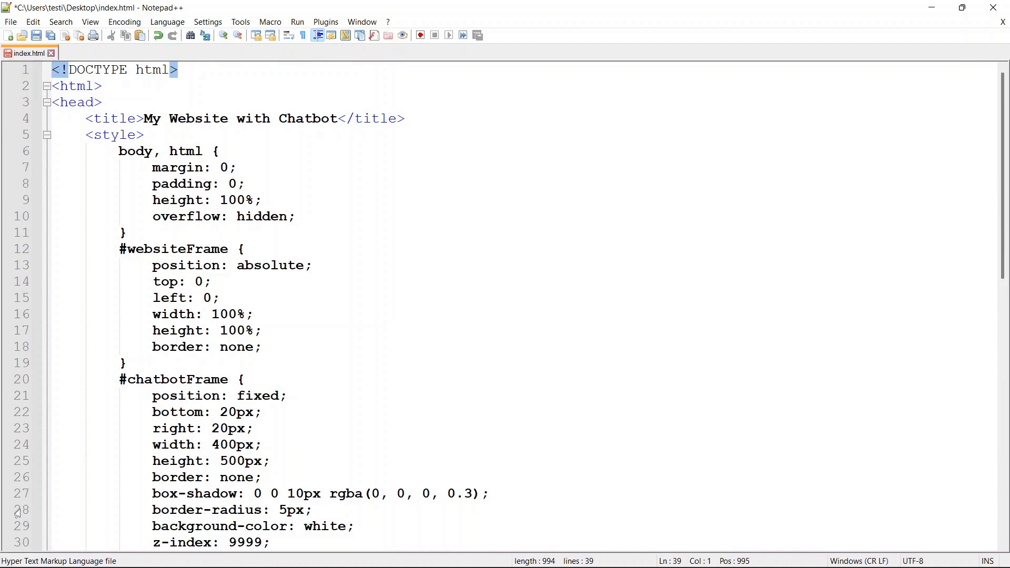
{"action": "scroll", "scroll_direction": "down", "scroll_amount": 3}
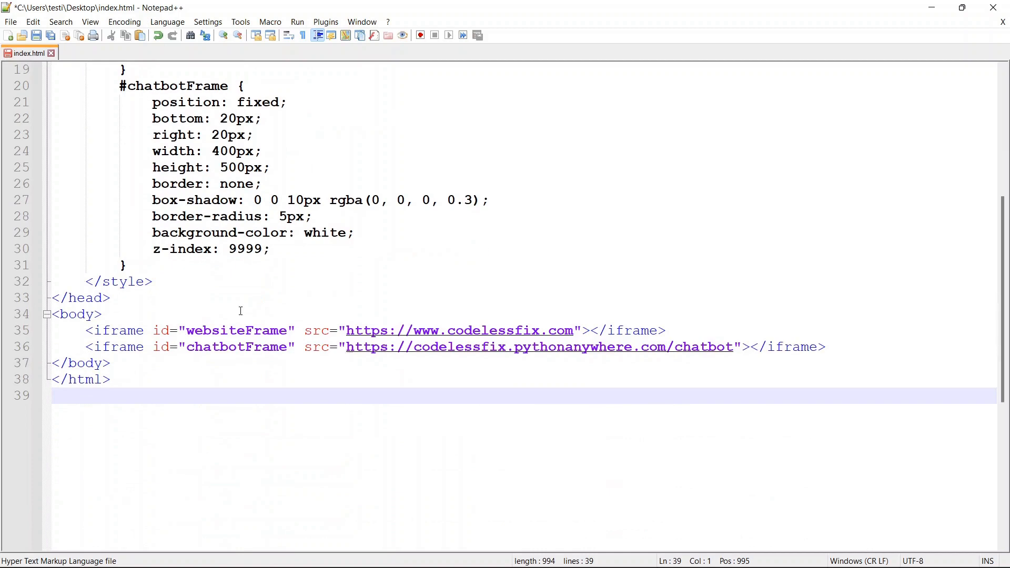
{"action": "mouse_move", "coordinate": [397, 405]}
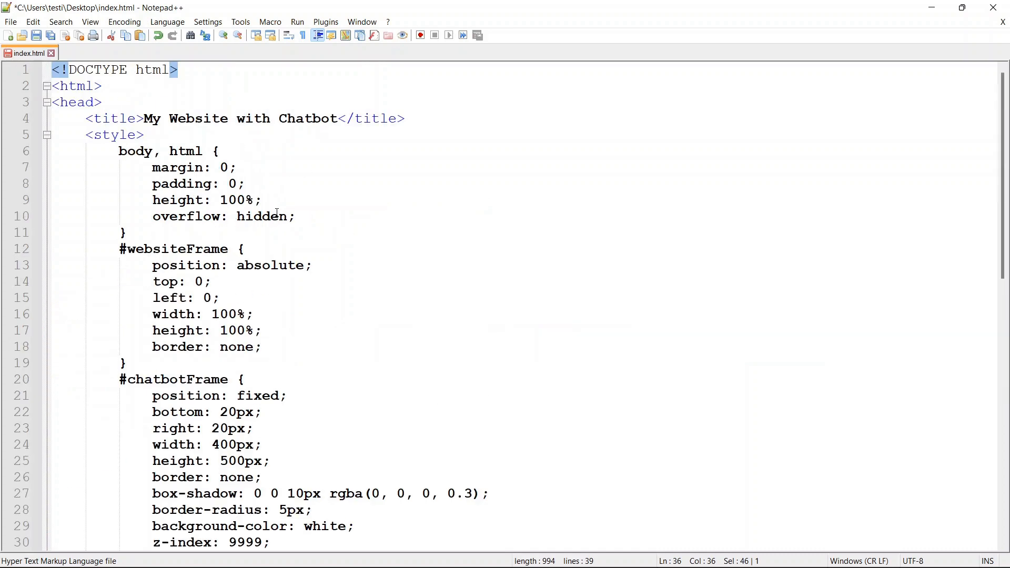
{"action": "scroll", "scroll_direction": "down", "scroll_amount": 3}
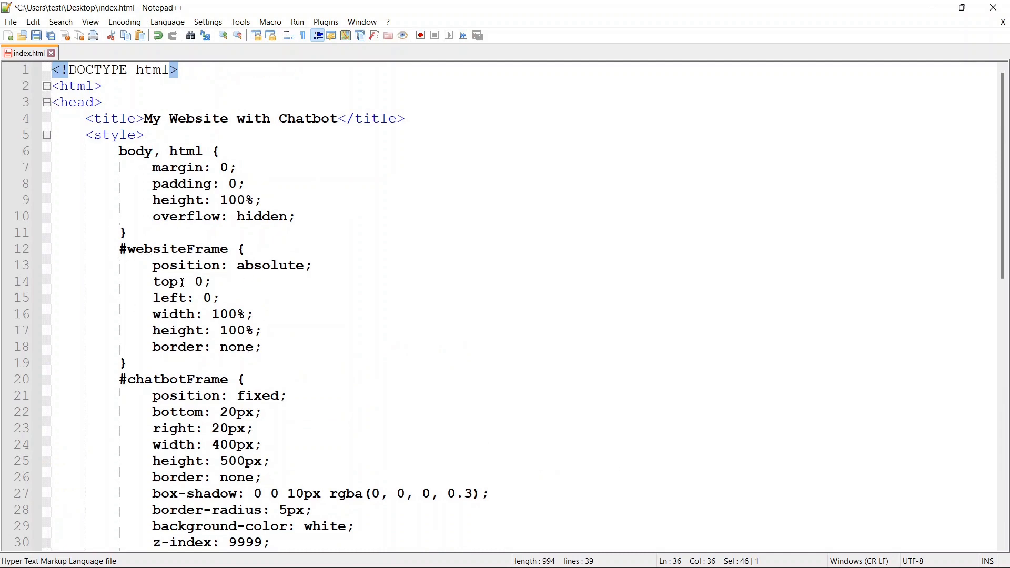
{"action": "left_click", "coordinate": [236, 331]}
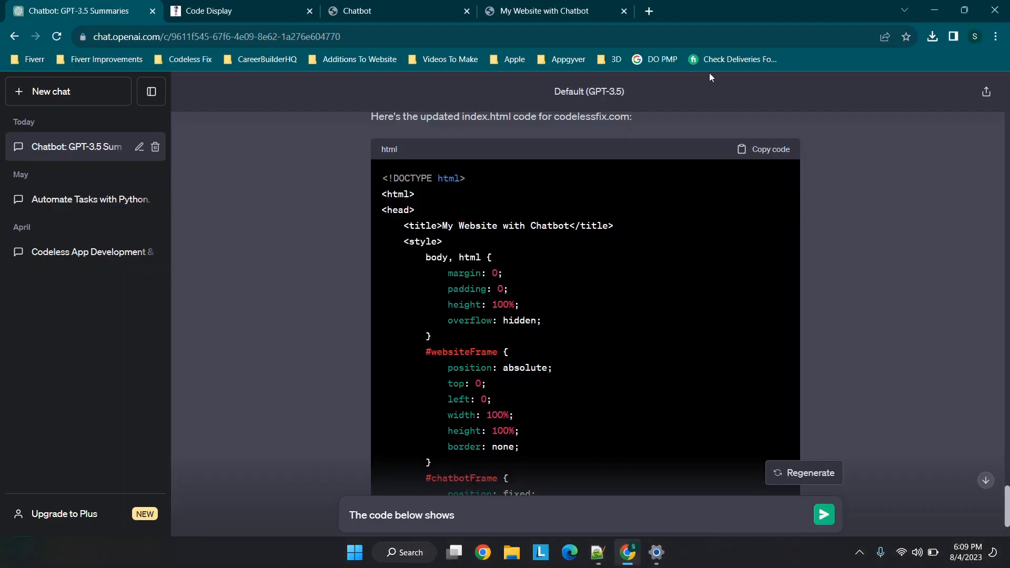
Reload the local index.html preview in Chrome, which shows a 'Not Found' chatbot frame
{"action": "left_click", "coordinate": [556, 11]}
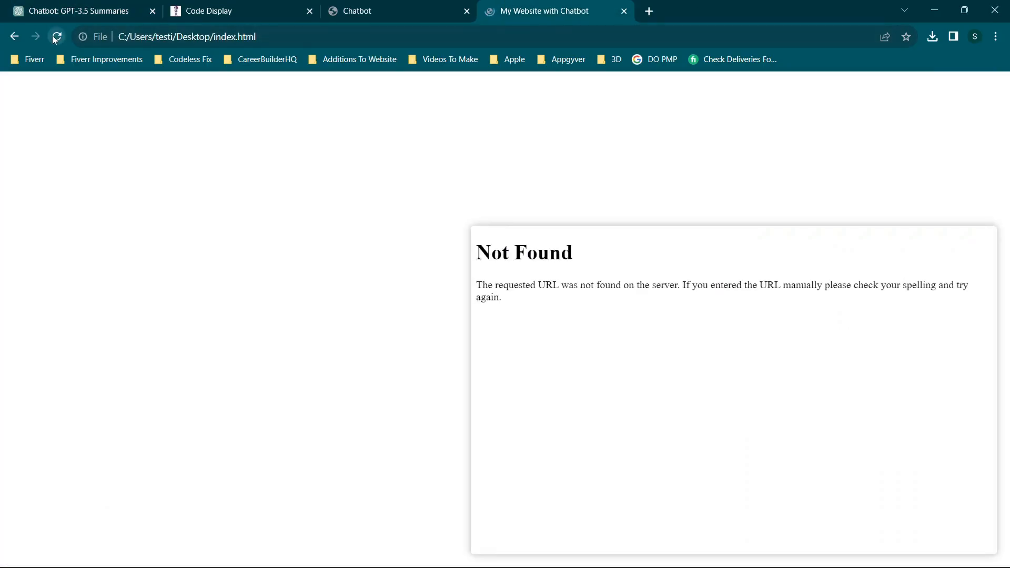
{"action": "left_click", "coordinate": [57, 36]}
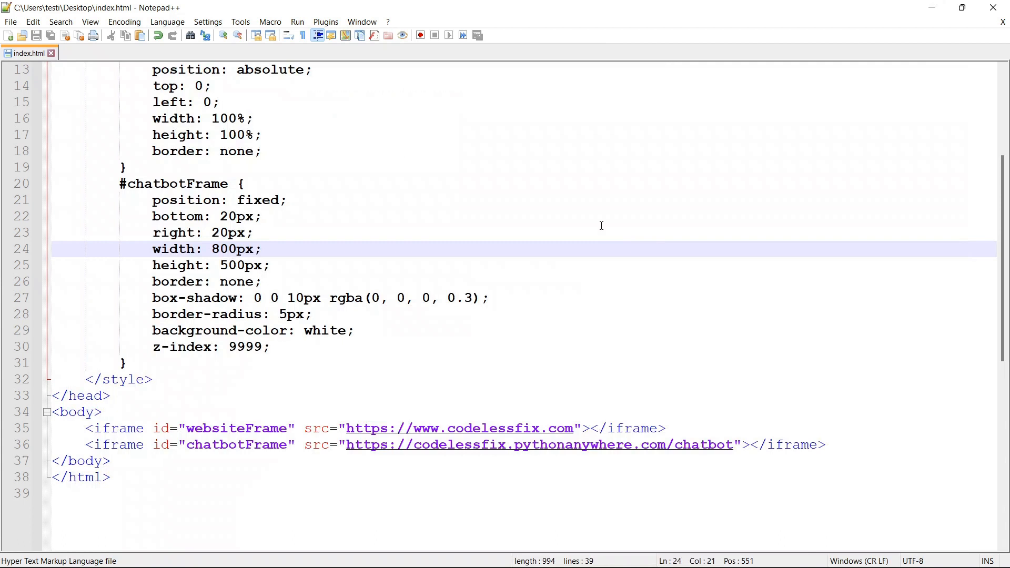
{"action": "mouse_move", "coordinate": [546, 428]}
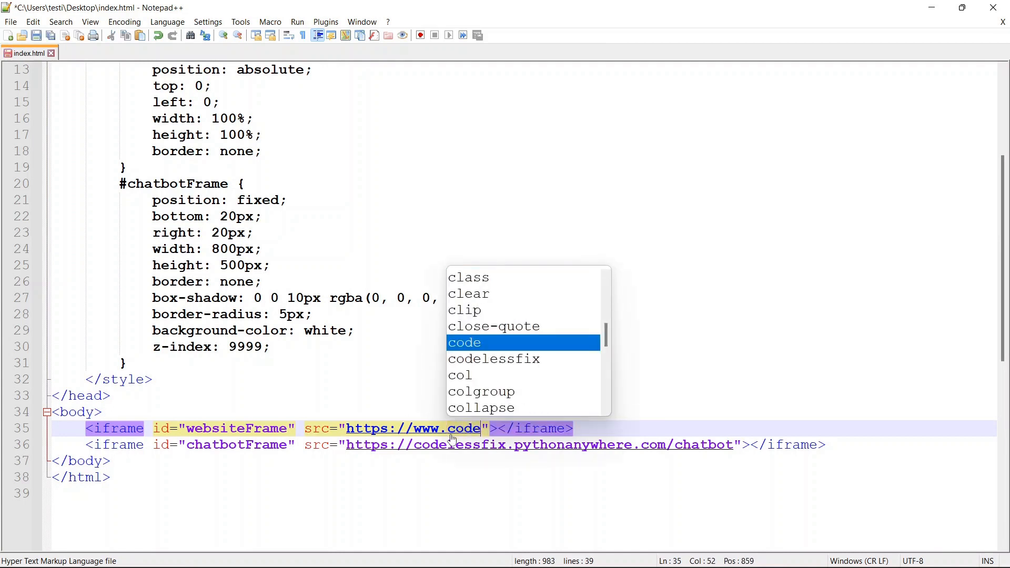
{"action": "type", "text": "lessfix.ap"}
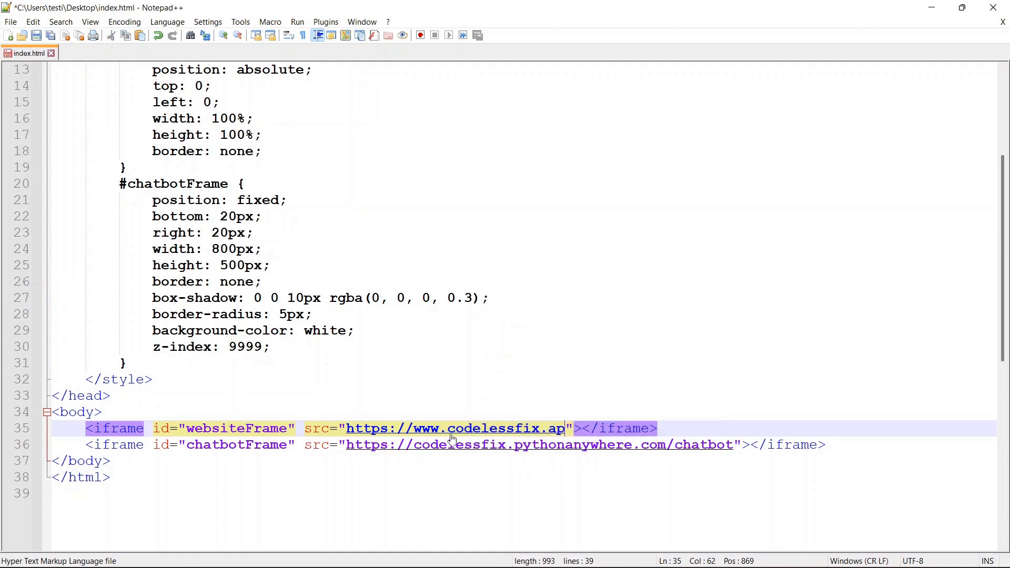
{"action": "type", "text": "p"}
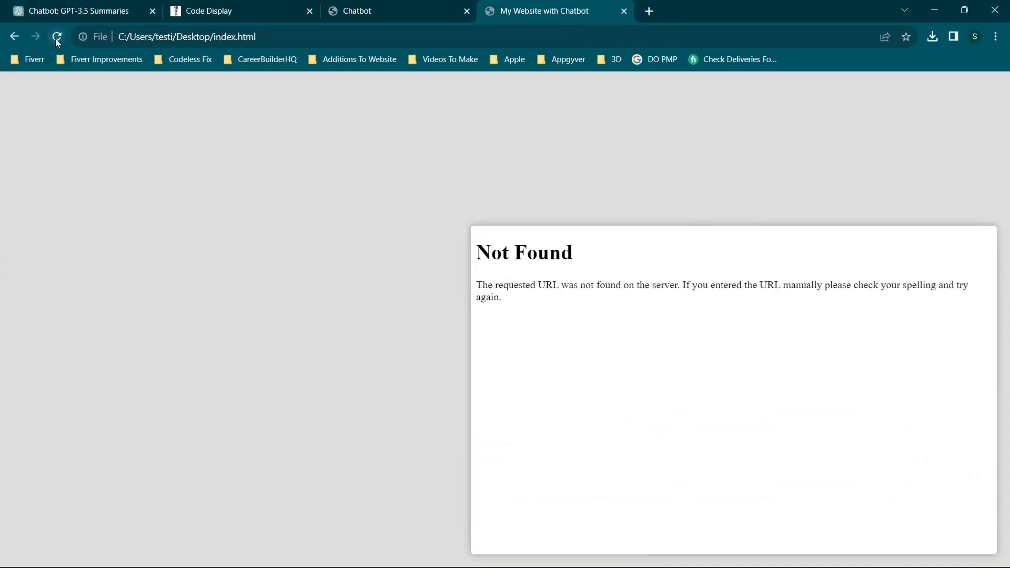
{"action": "left_click", "coordinate": [56, 36]}
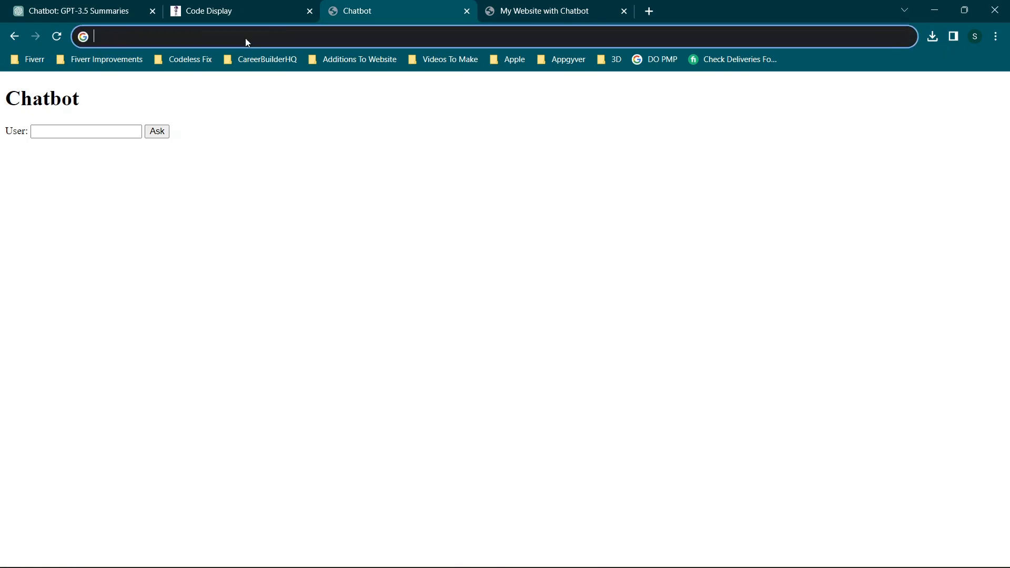
Take the pythonanywhere chatbot address and reload the preview showing codelessfix.app full-page
{"action": "left_click", "coordinate": [596, 554]}
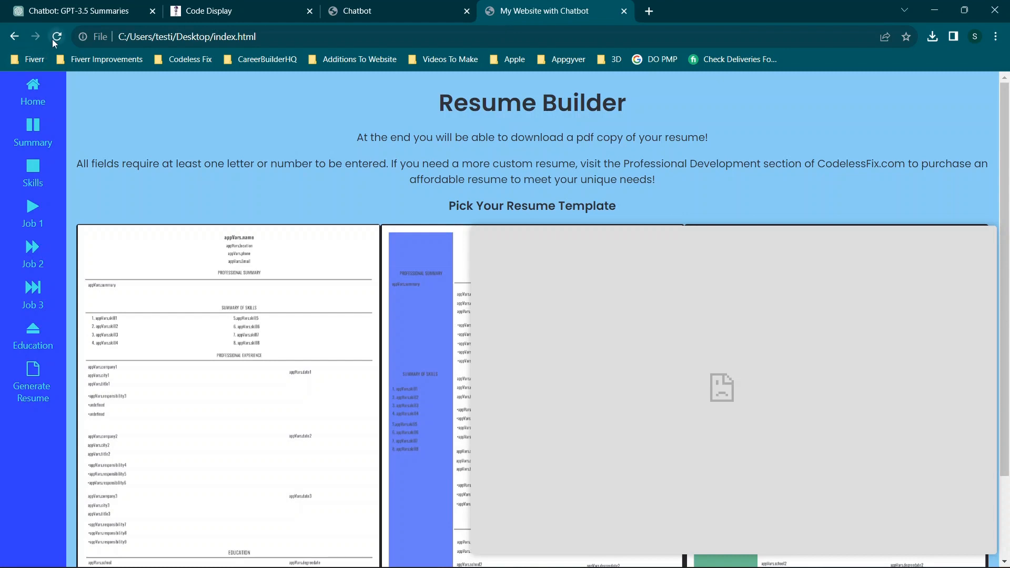
{"action": "left_click", "coordinate": [57, 36]}
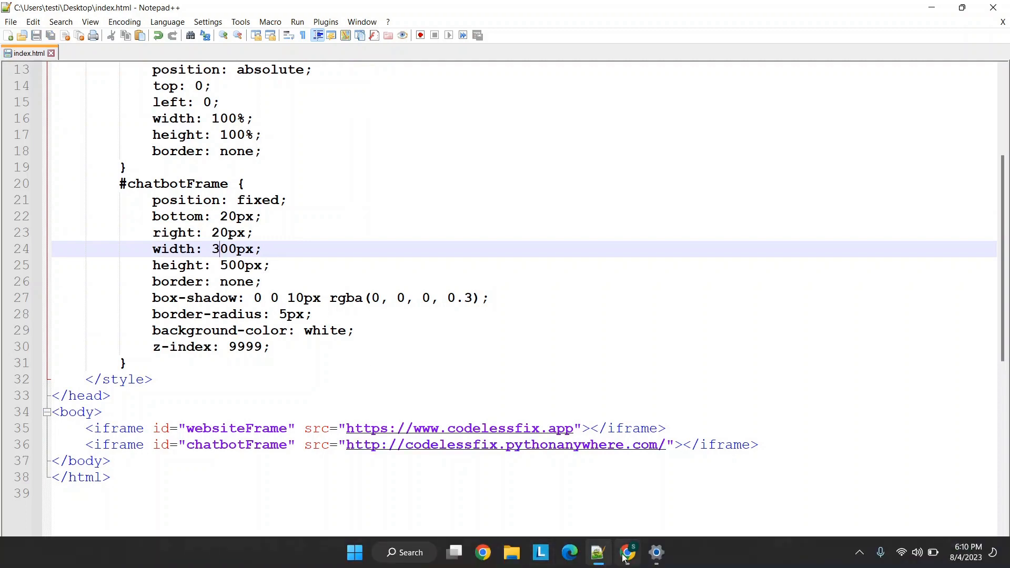
Pick a resume template in the embedded codelessfix.app Resume Builder to reach Personal Details
{"action": "left_click", "coordinate": [628, 552]}
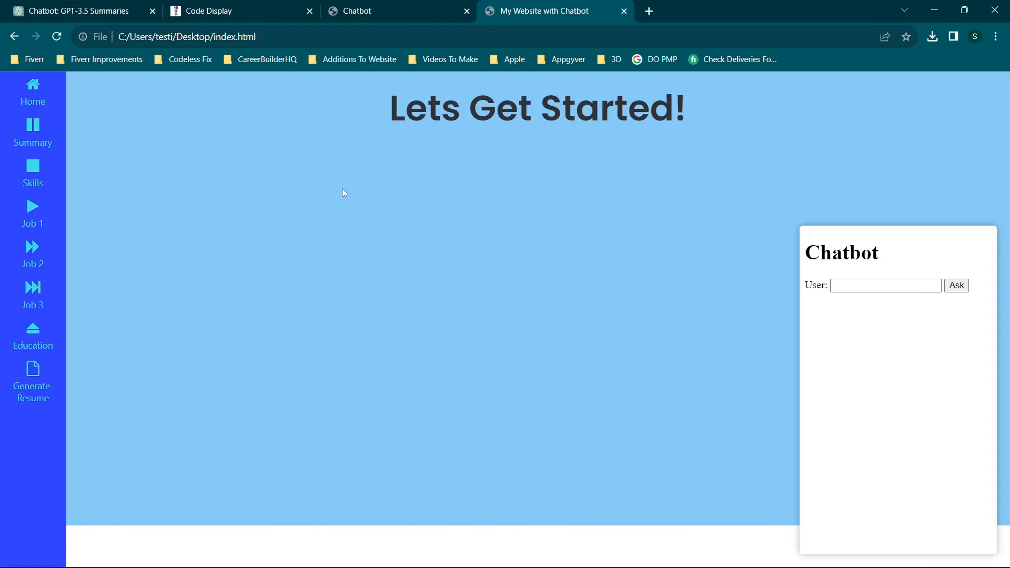
{"action": "left_click", "coordinate": [32, 380]}
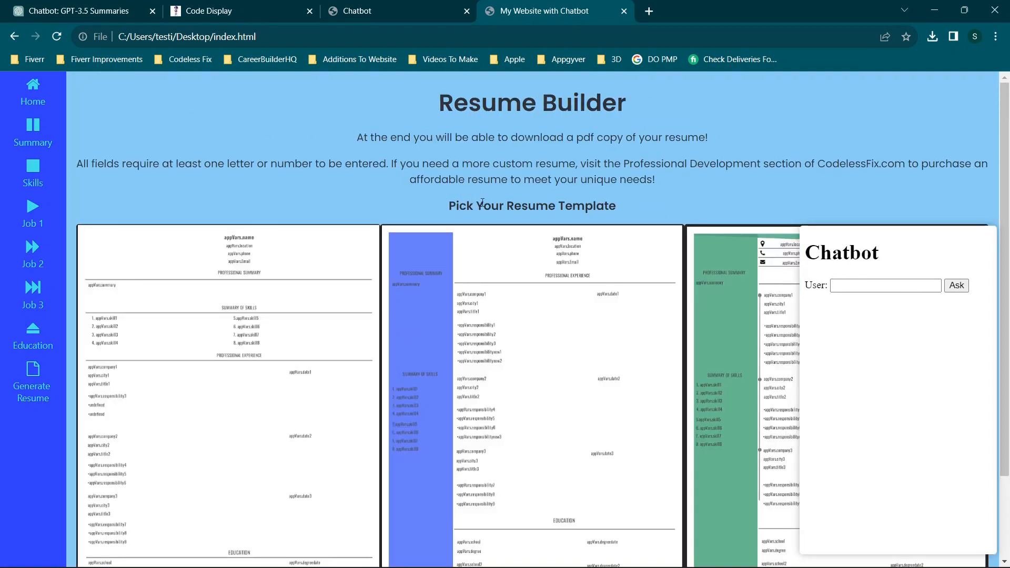
{"action": "left_click", "coordinate": [32, 132]}
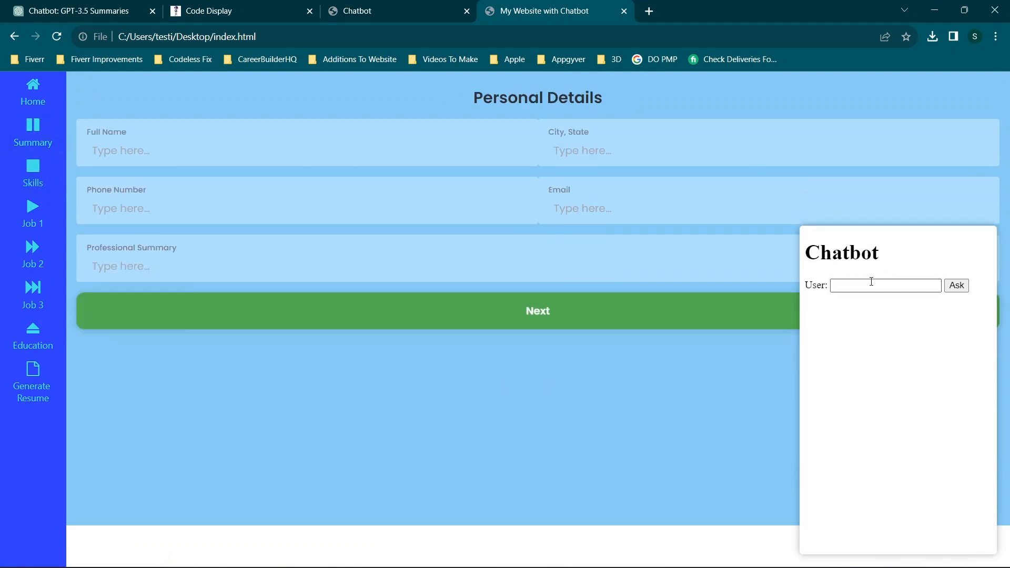
{"action": "mouse_move", "coordinate": [340, 89]}
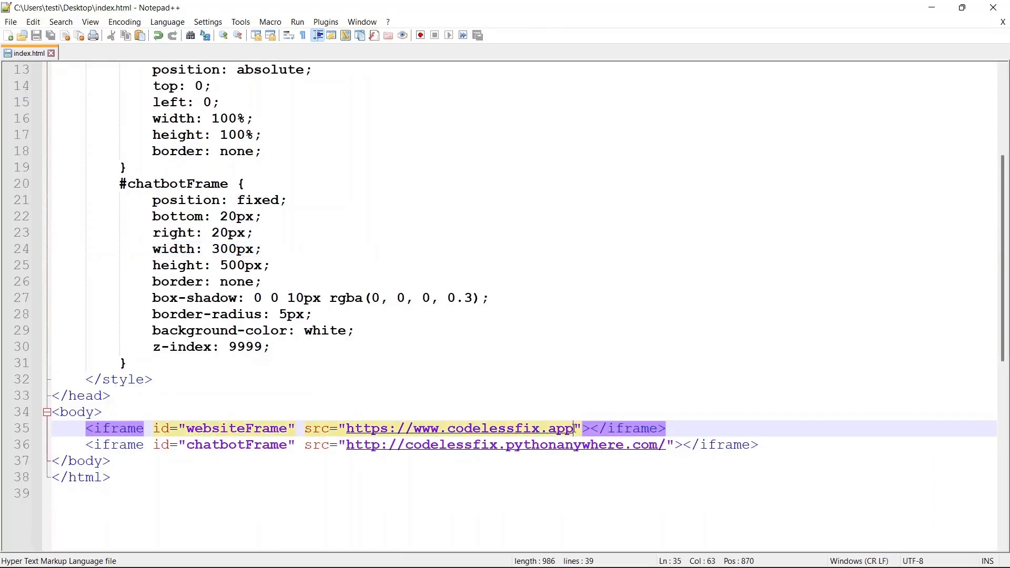
Point the website frame at codelessfix.app/codes and view the Source Code Library page
{"action": "type", "text": "/code"}
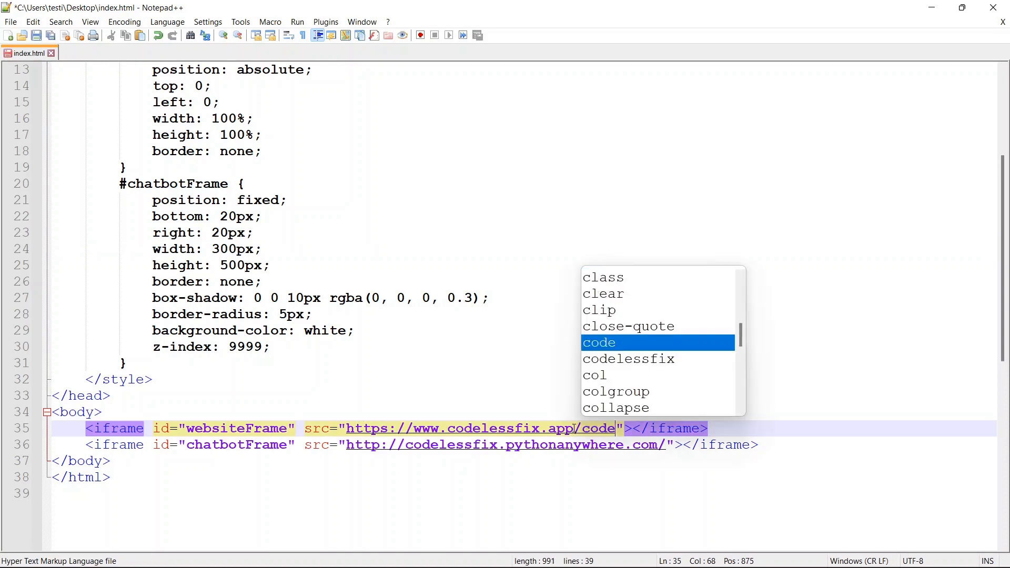
{"action": "type", "text": "s"}
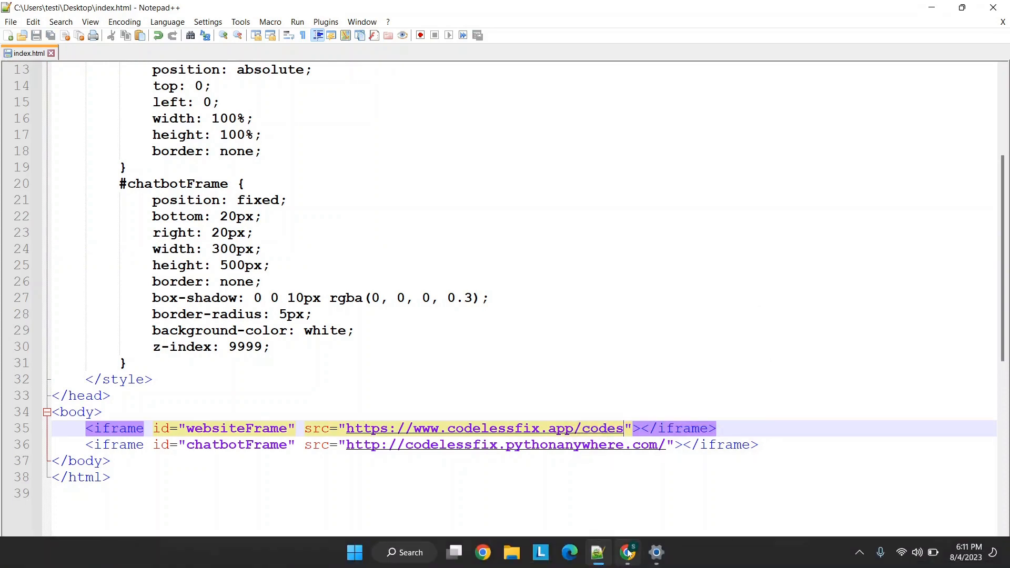
{"action": "left_click", "coordinate": [628, 552]}
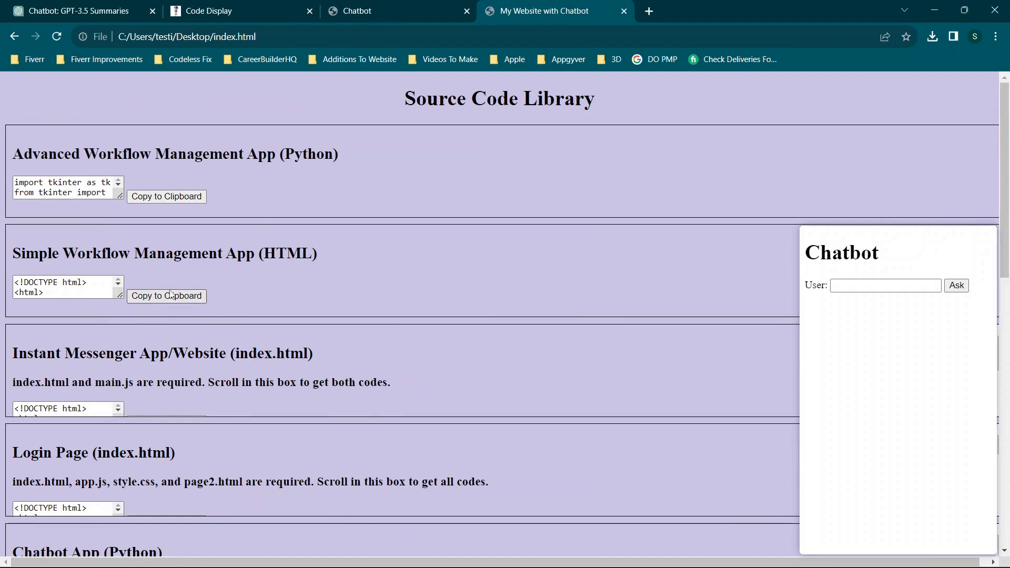
{"action": "scroll", "scroll_direction": "down", "scroll_amount": 3}
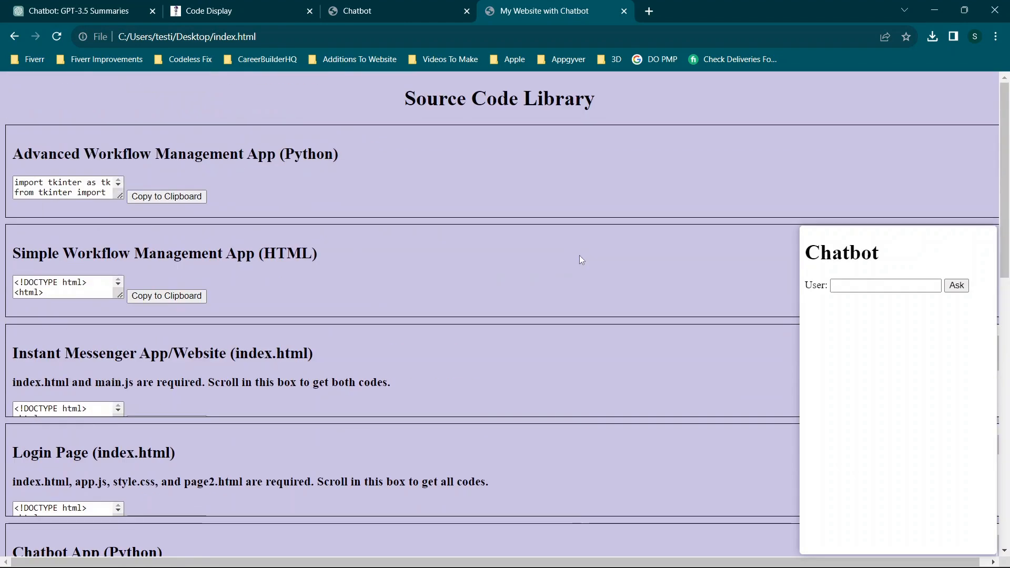
{"action": "left_click", "coordinate": [885, 285]}
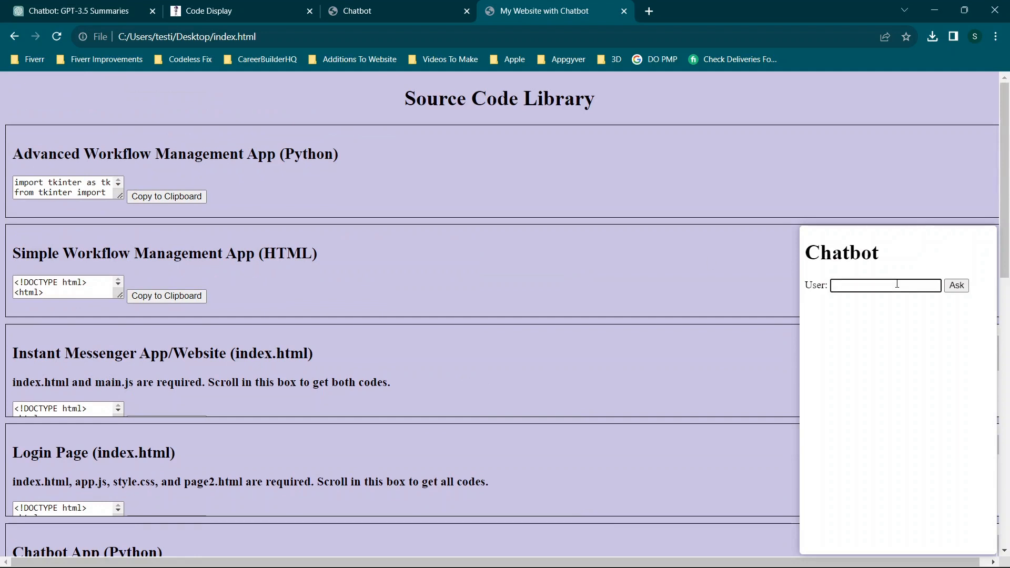
{"action": "type", "text": "what is the key"}
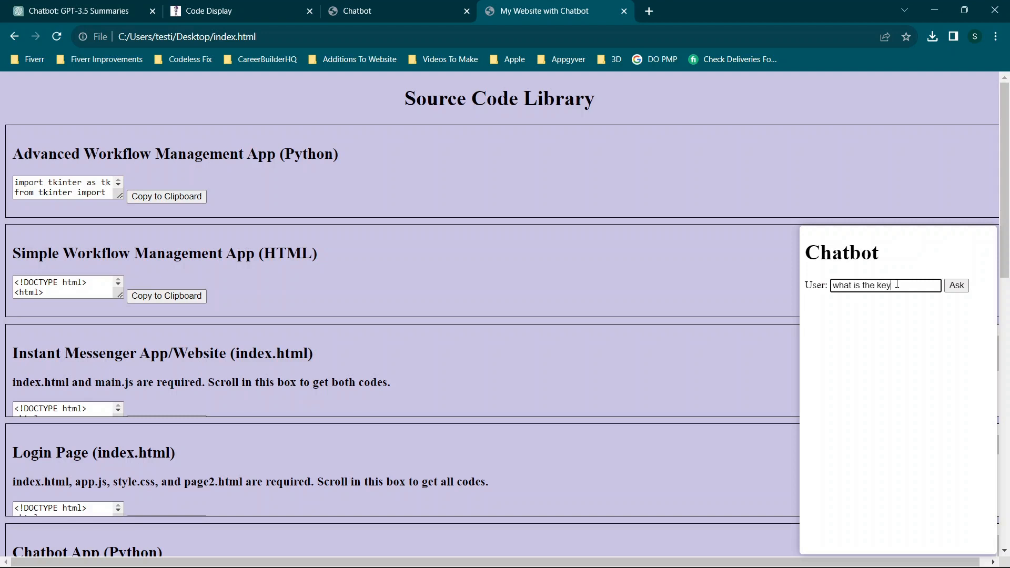
{"action": "left_click", "coordinate": [957, 285]}
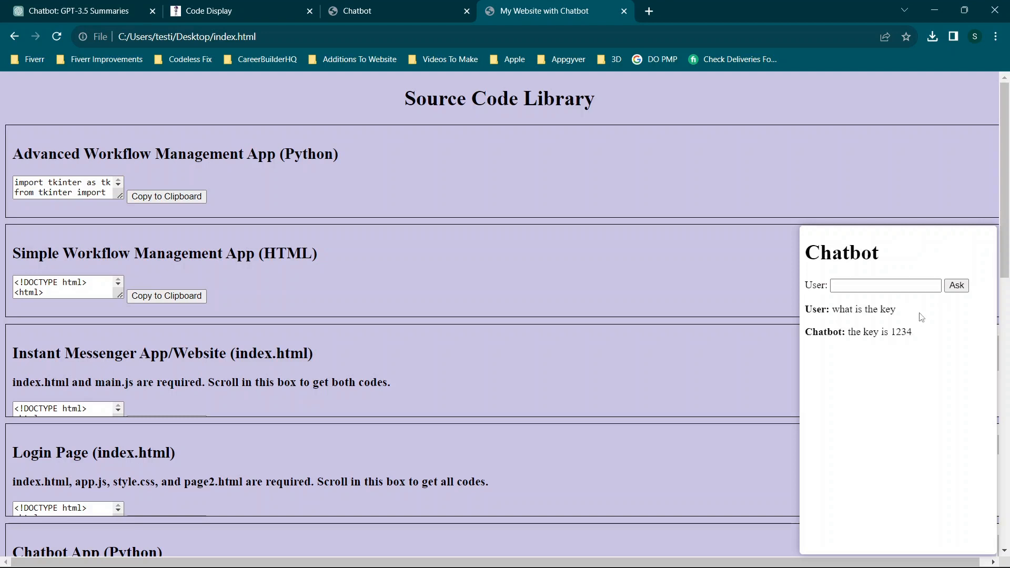
{"action": "mouse_move", "coordinate": [255, 5]}
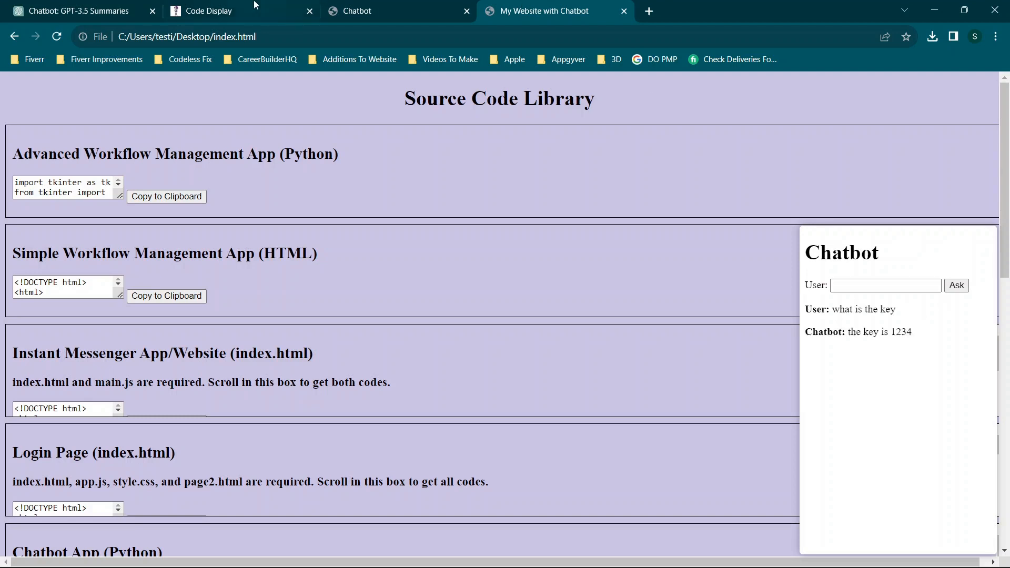
Ask the standalone Chatbot page 'what is the key', getting 'The key is 1234'
{"action": "left_click", "coordinate": [357, 11]}
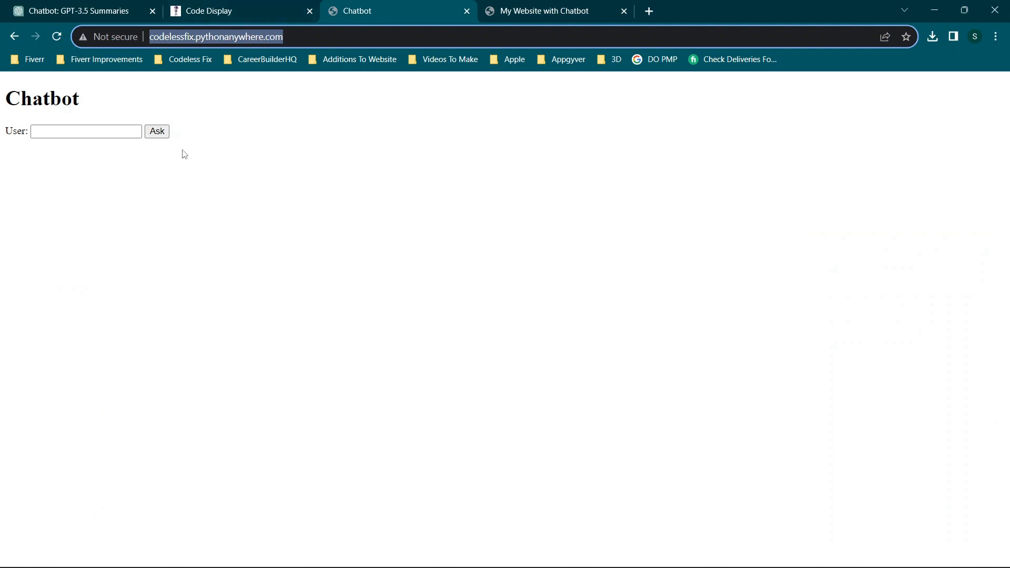
{"action": "type", "text": "what is th"}
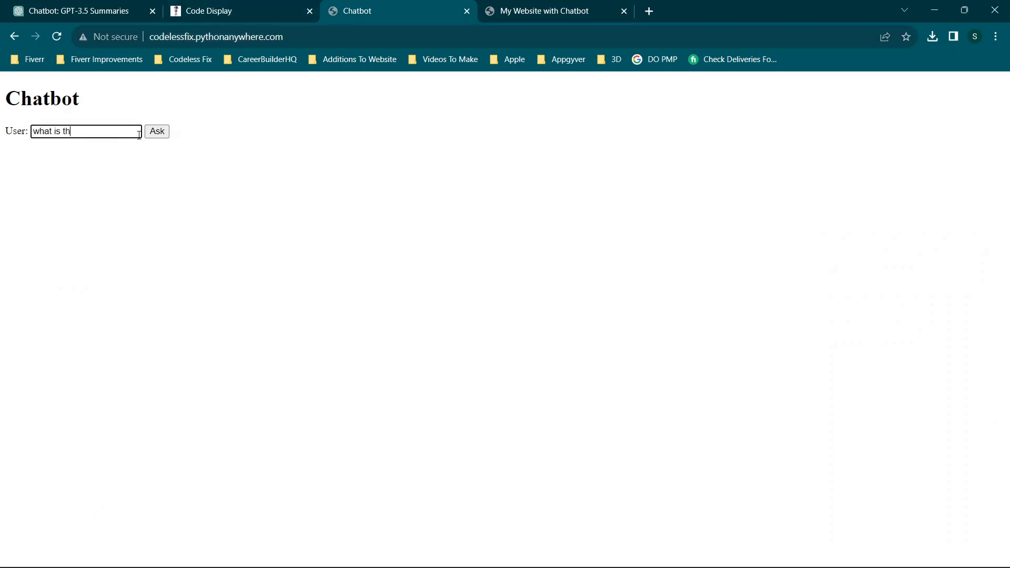
{"action": "left_click", "coordinate": [157, 131]}
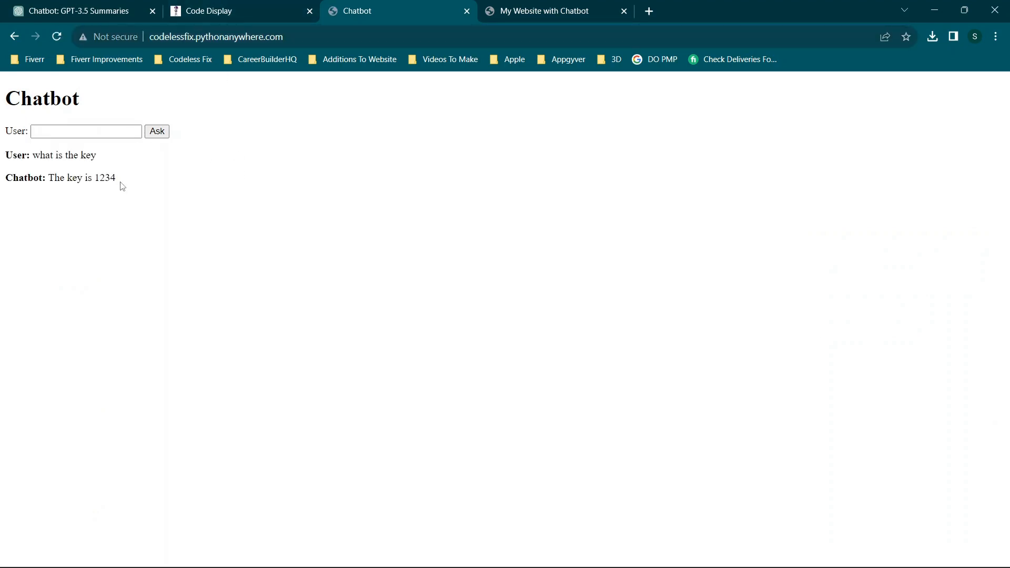
{"action": "mouse_move", "coordinate": [190, 27]}
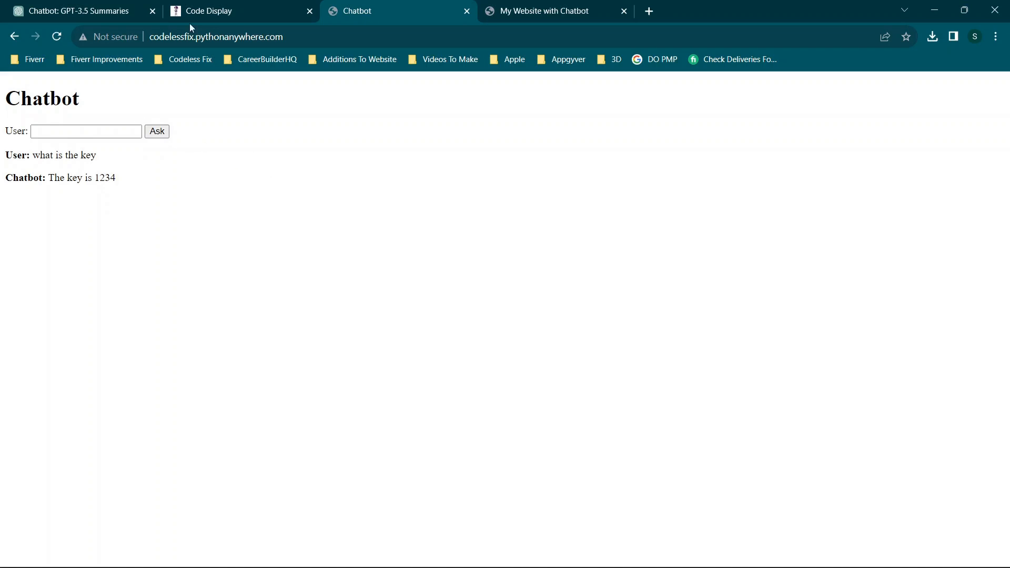
{"action": "left_click", "coordinate": [219, 11]}
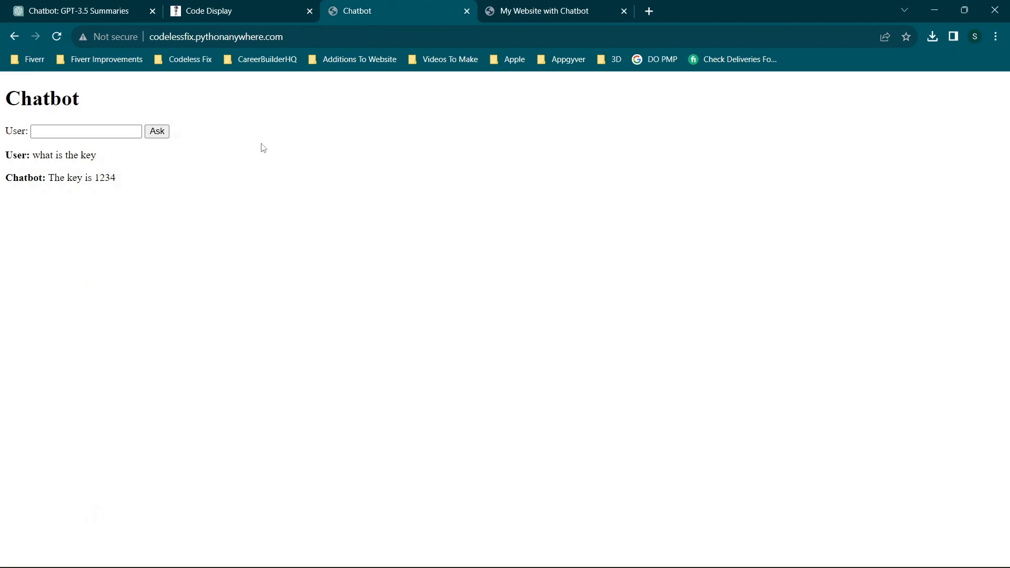
{"action": "left_click", "coordinate": [545, 11]}
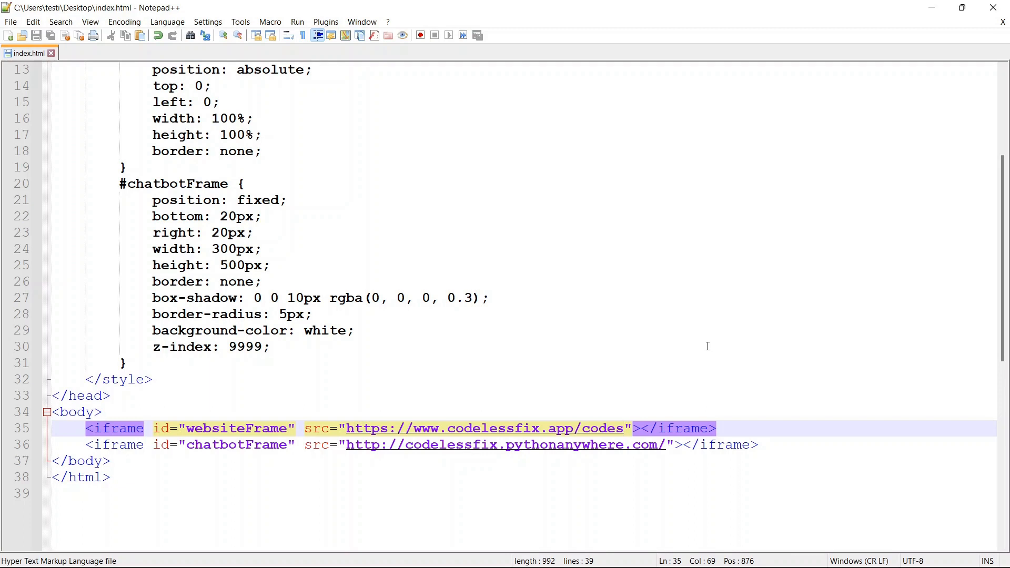
Return to the Chrome codes page with the chatbot answer 'the key is 1234' and deselect its text
{"action": "left_click", "coordinate": [545, 11]}
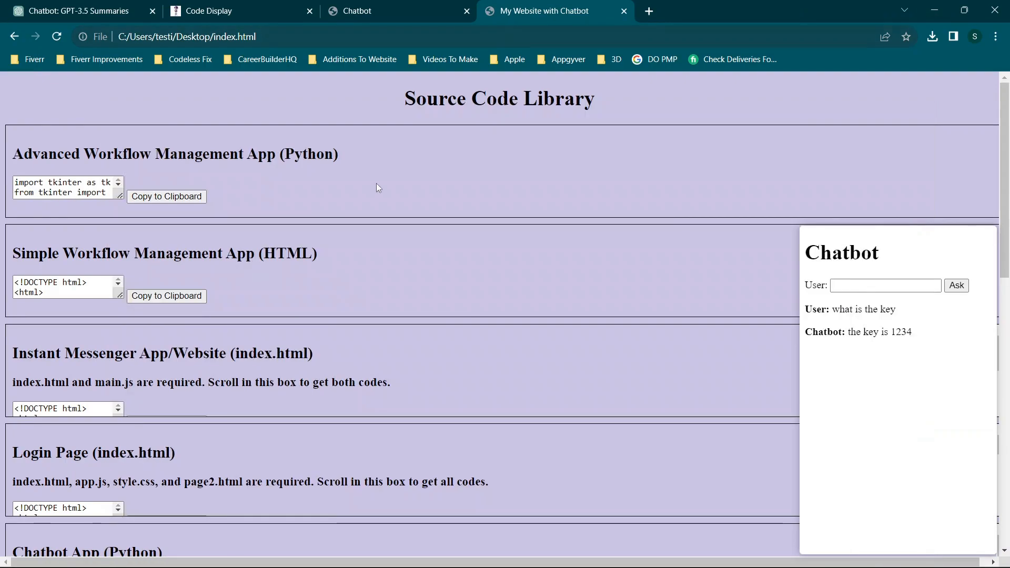
{"action": "mouse_move", "coordinate": [851, 230]}
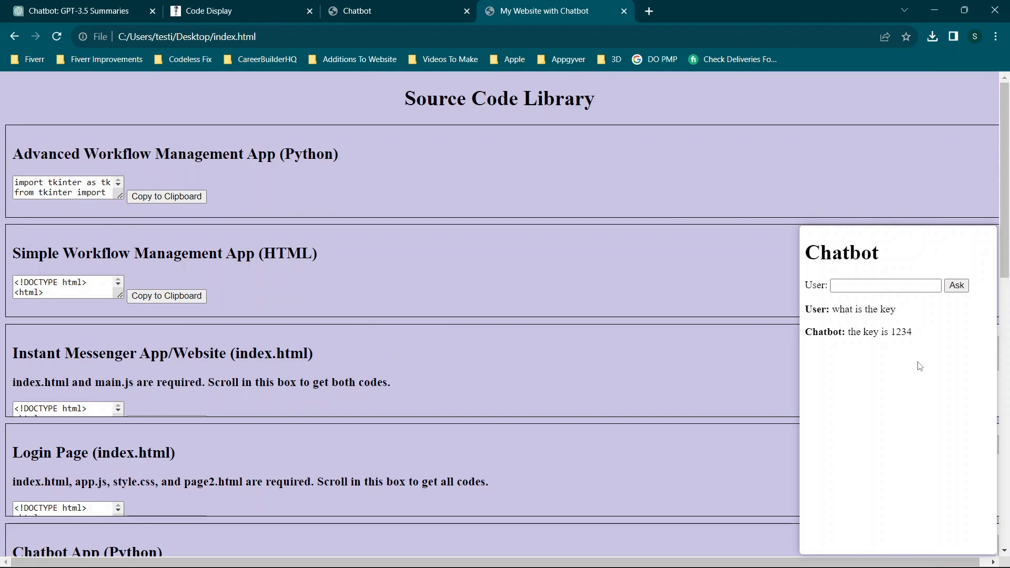
{"action": "mouse_move", "coordinate": [700, 290]}
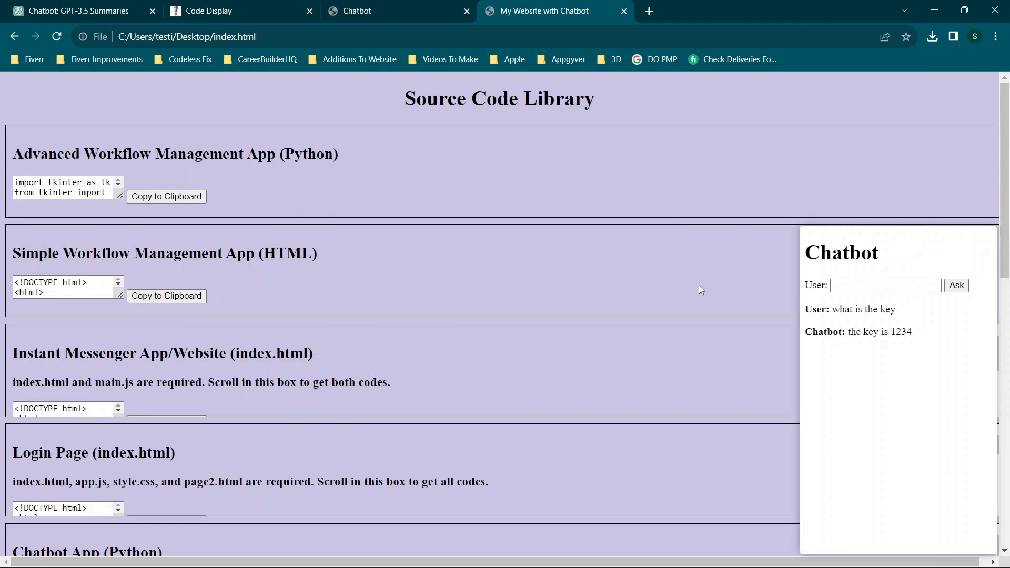
{"action": "mouse_move", "coordinate": [396, 289]}
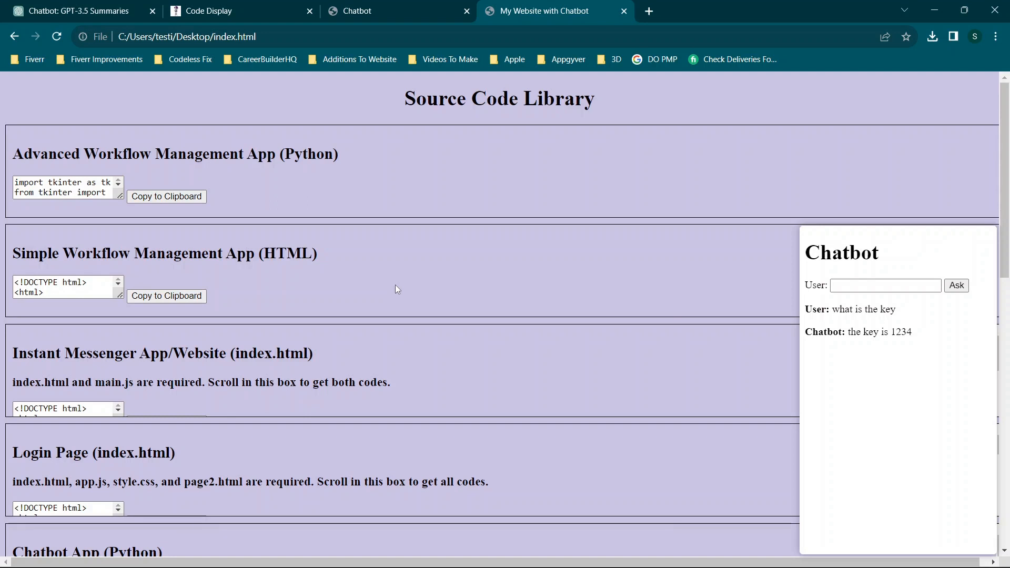
{"action": "mouse_move", "coordinate": [340, 277]}
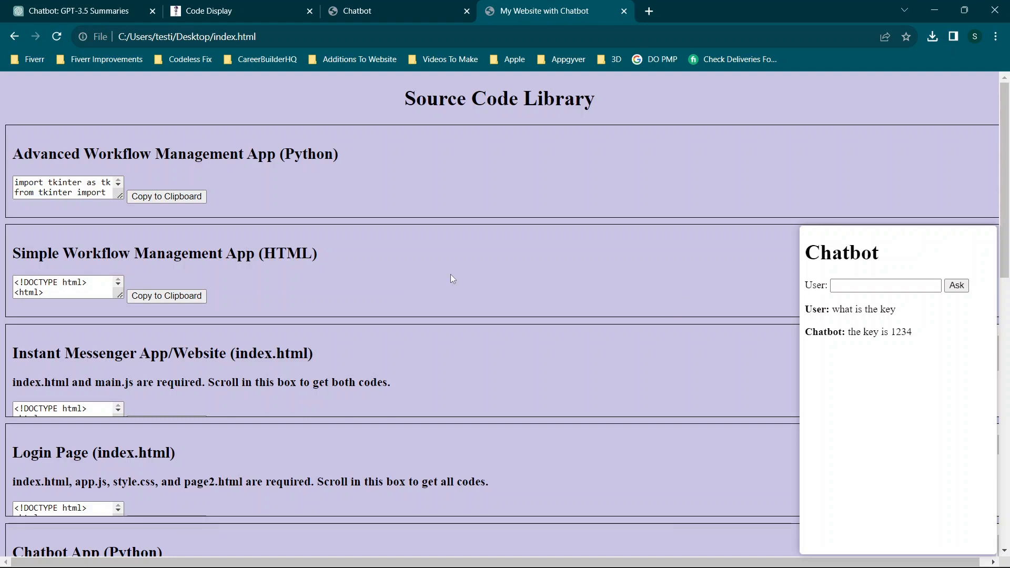
{"action": "mouse_move", "coordinate": [866, 334]}
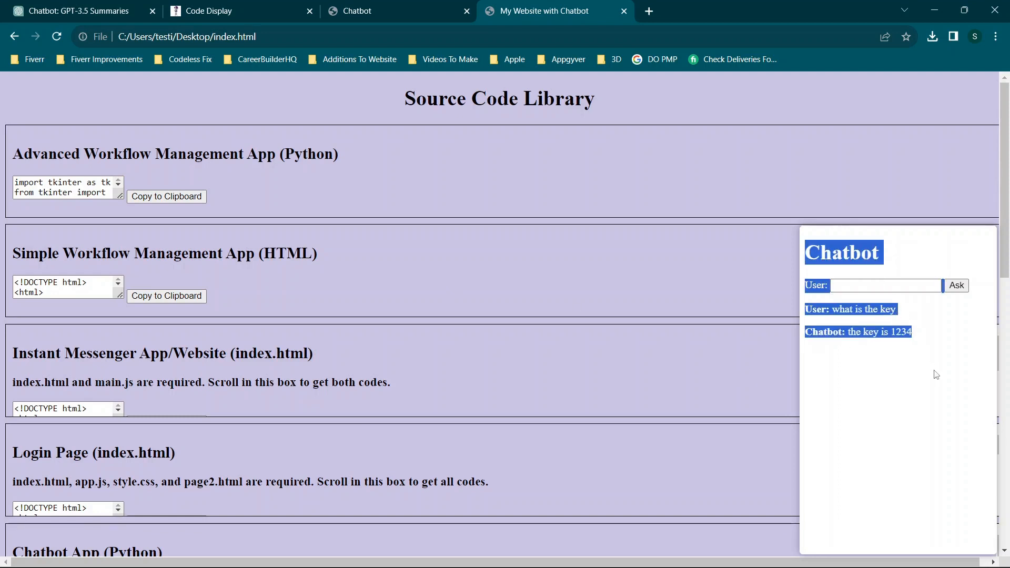
{"action": "left_click", "coordinate": [515, 295]}
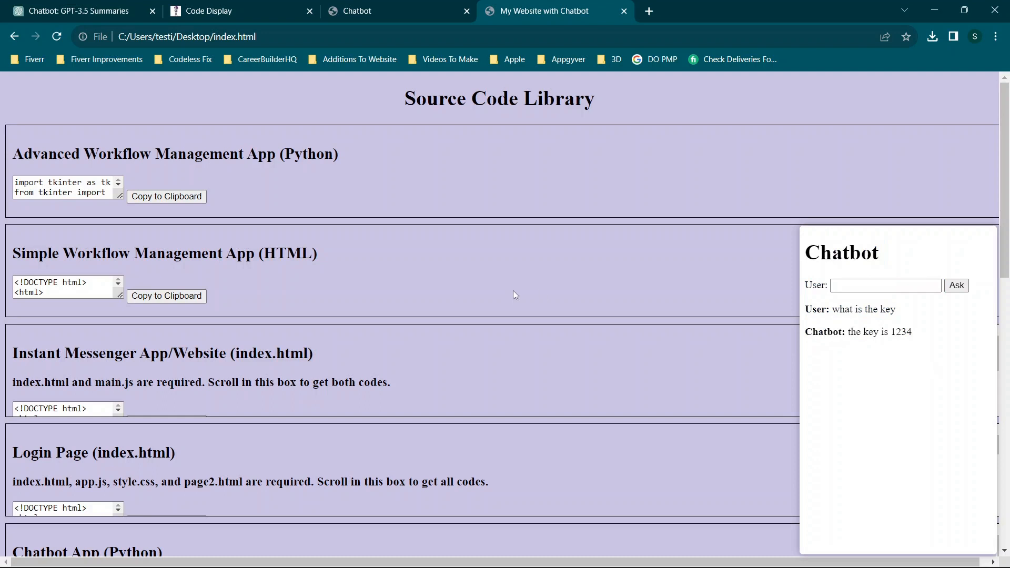